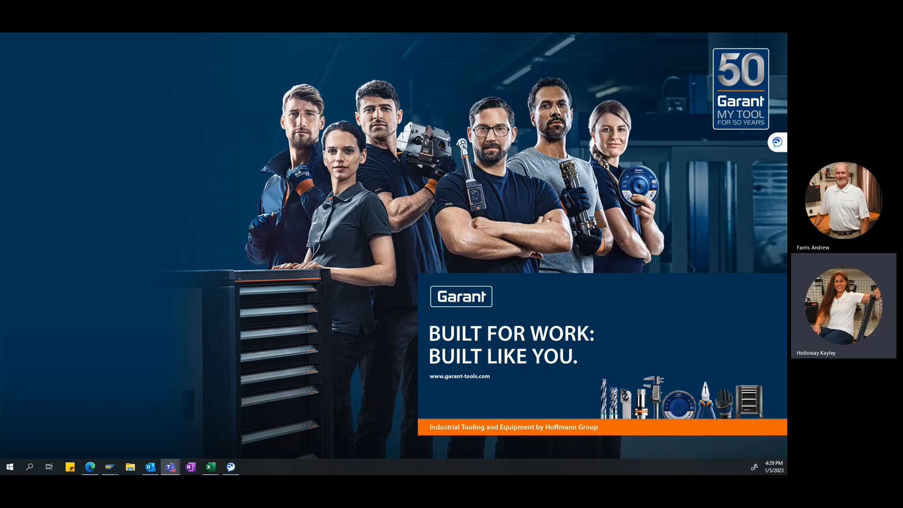
mouse_move(105, 353)
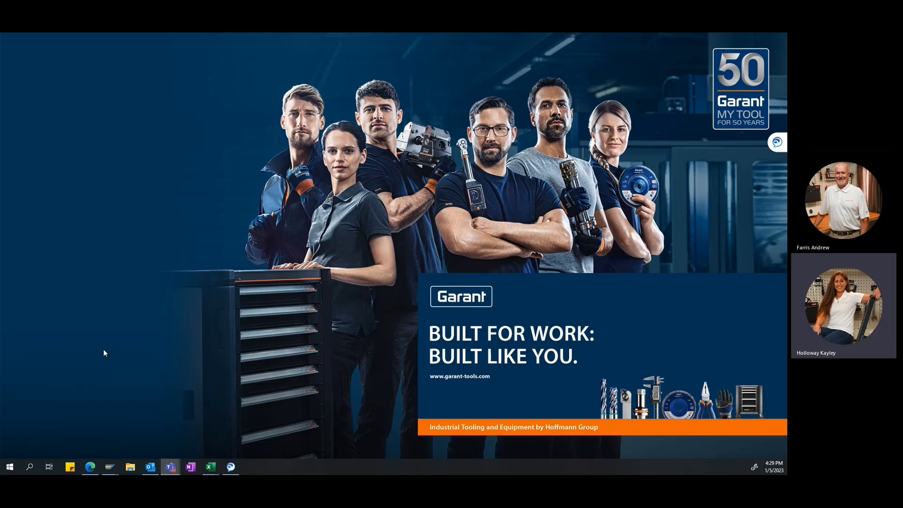
mouse_move(181, 363)
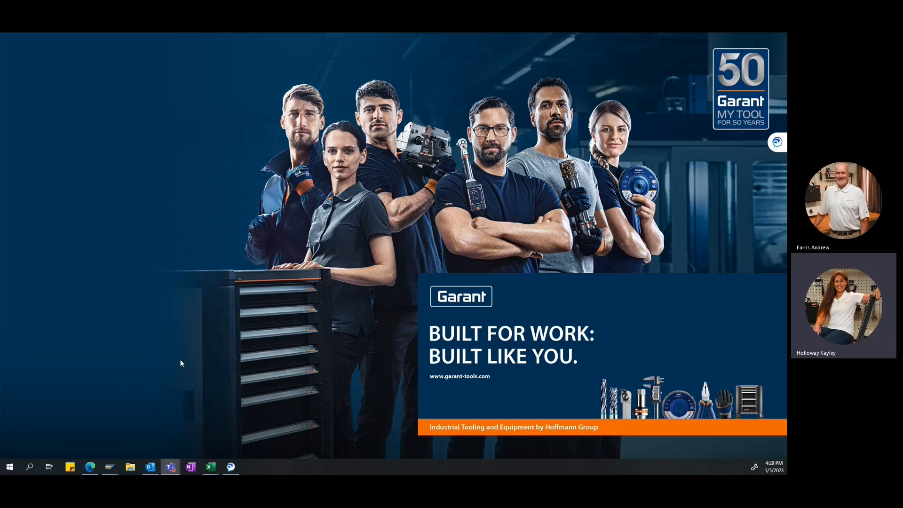
- Launch Microsoft Edge from the taskbar, landing on the Google start page
click(91, 467)
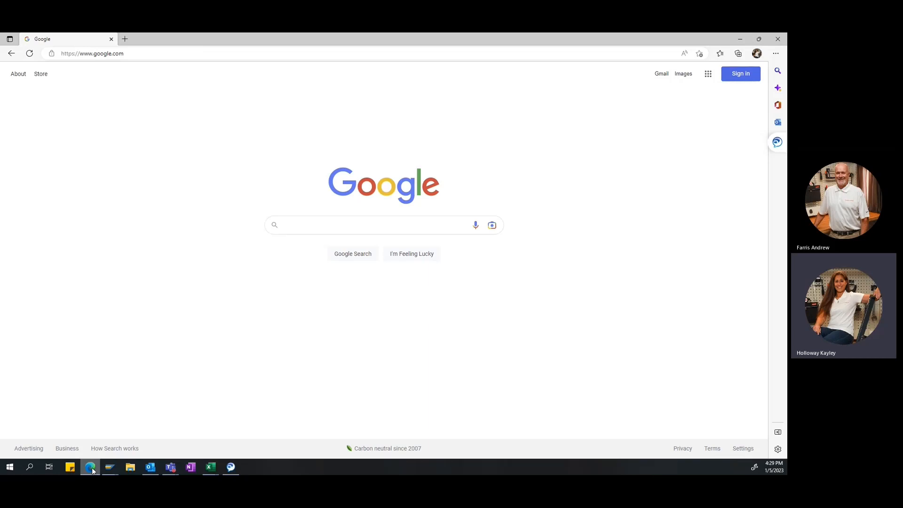
- Navigate to hoffmann-group.com/US/en/hus via the 'w' address-bar suggestion
click(92, 52)
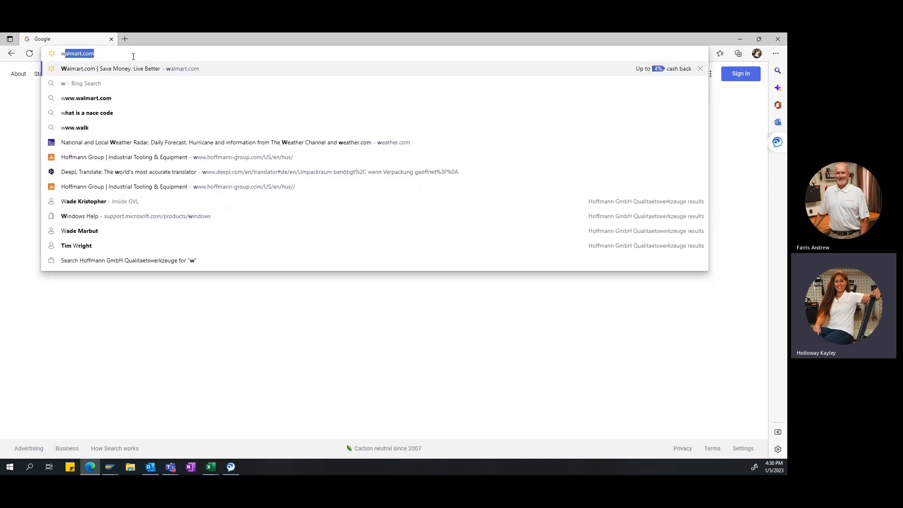
text(ww.hoffmann-group)
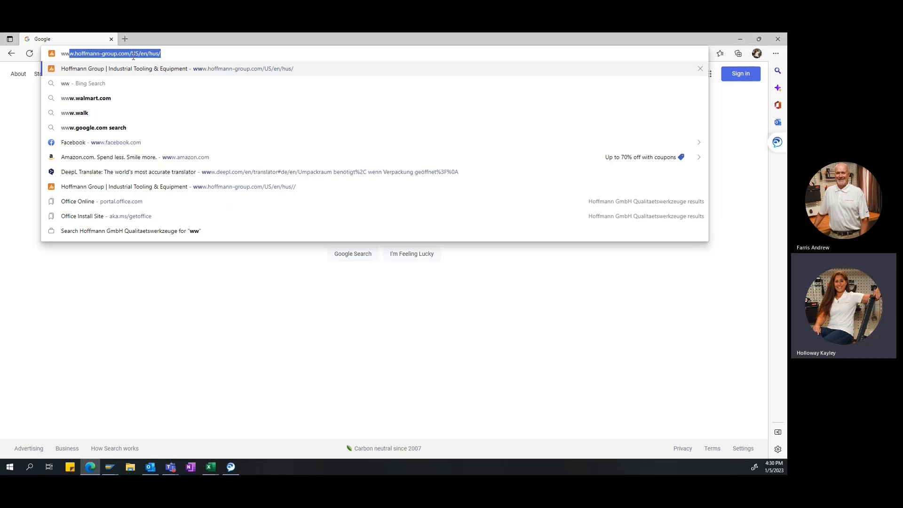
click(176, 68)
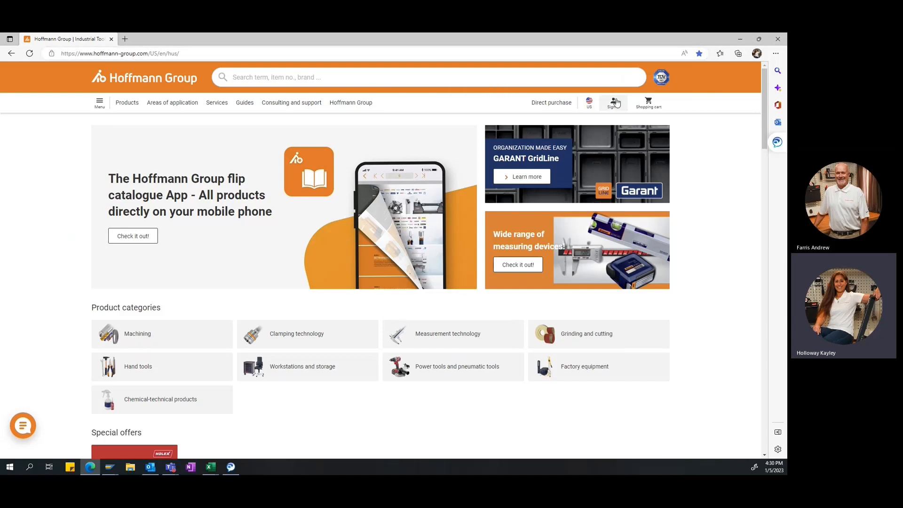
mouse_move(612, 103)
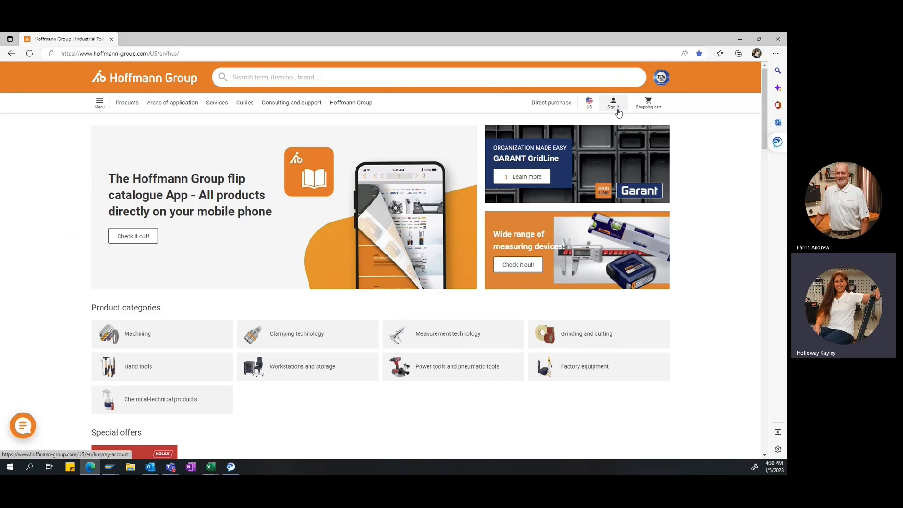
- From the header Sign in panel, choose Join Now as a new customer
click(612, 103)
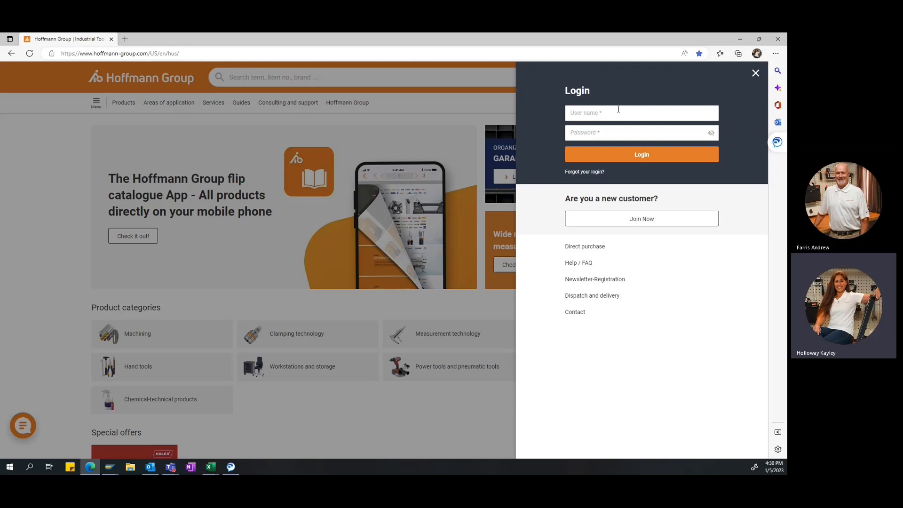
mouse_move(591, 194)
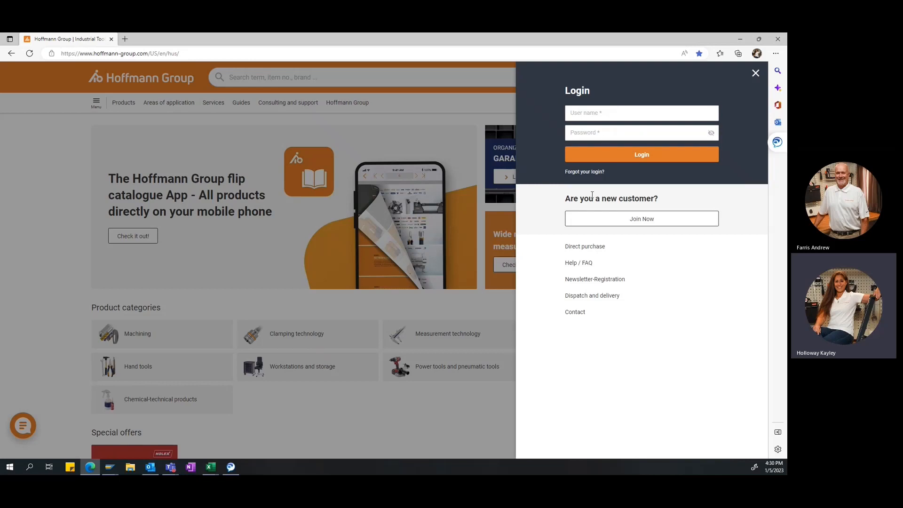
mouse_move(557, 206)
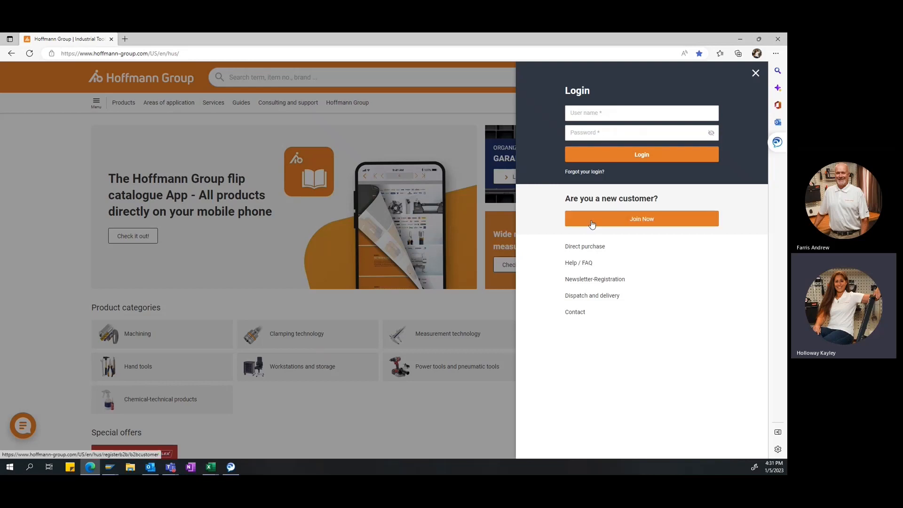
click(641, 218)
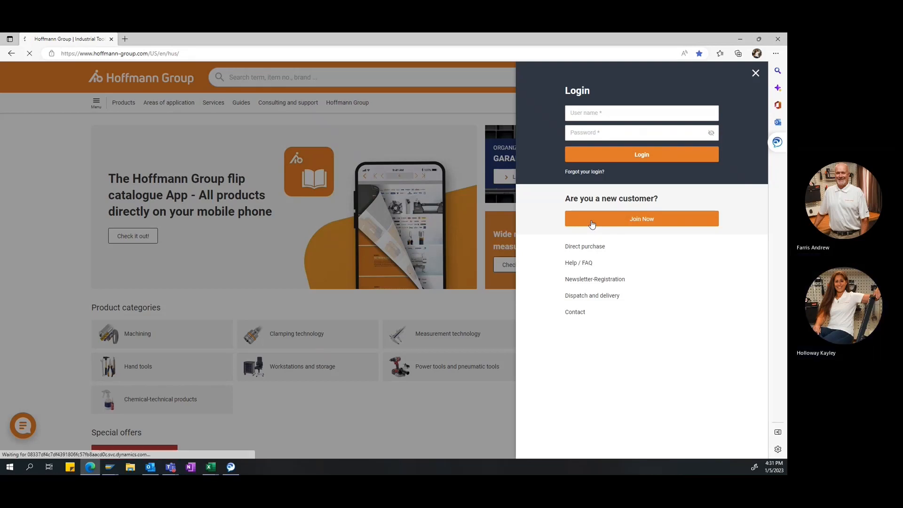
- Select 'My company is a new customer' on the registration form
click(640, 218)
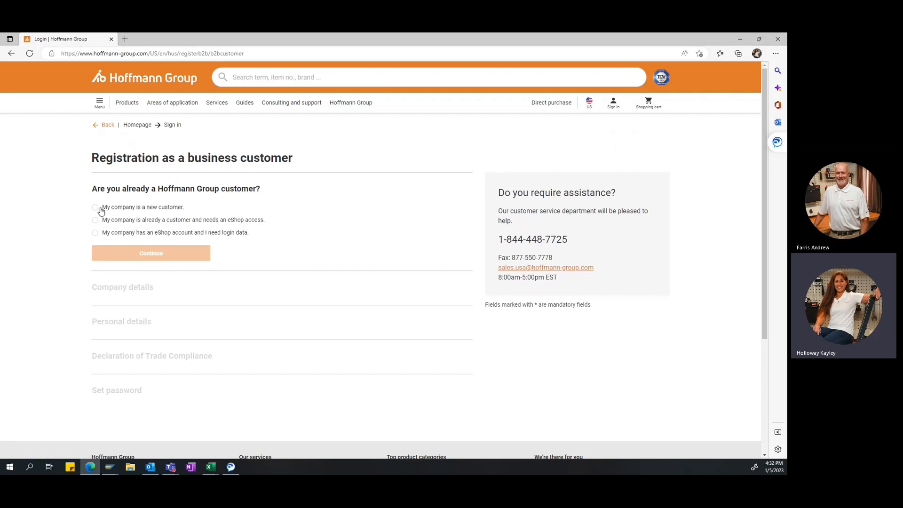
mouse_move(102, 236)
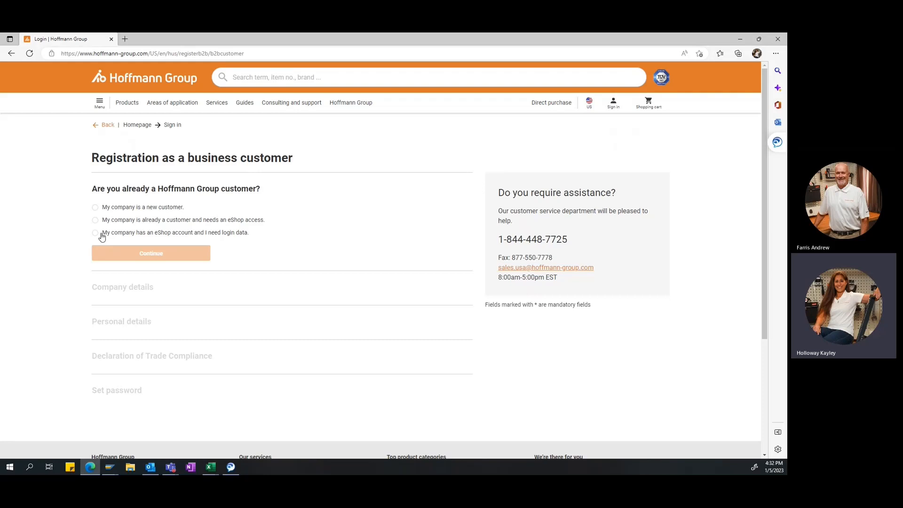
mouse_move(84, 212)
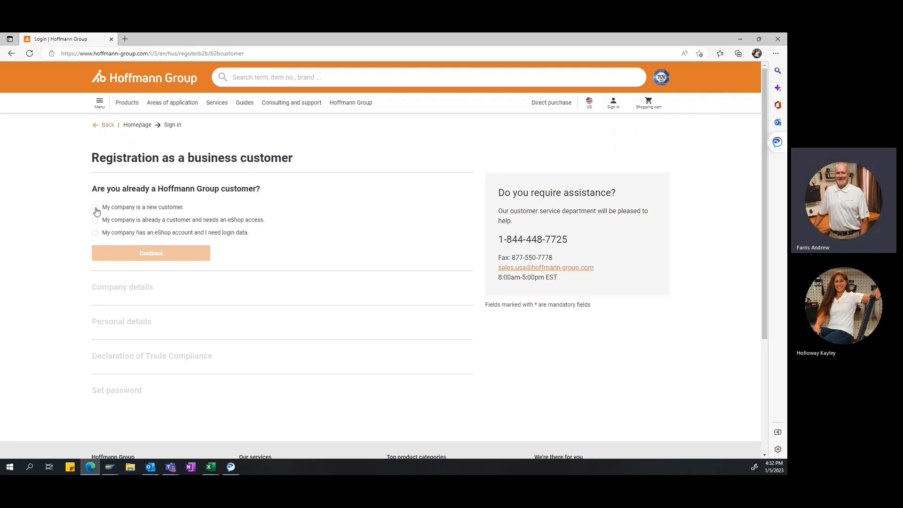
click(95, 207)
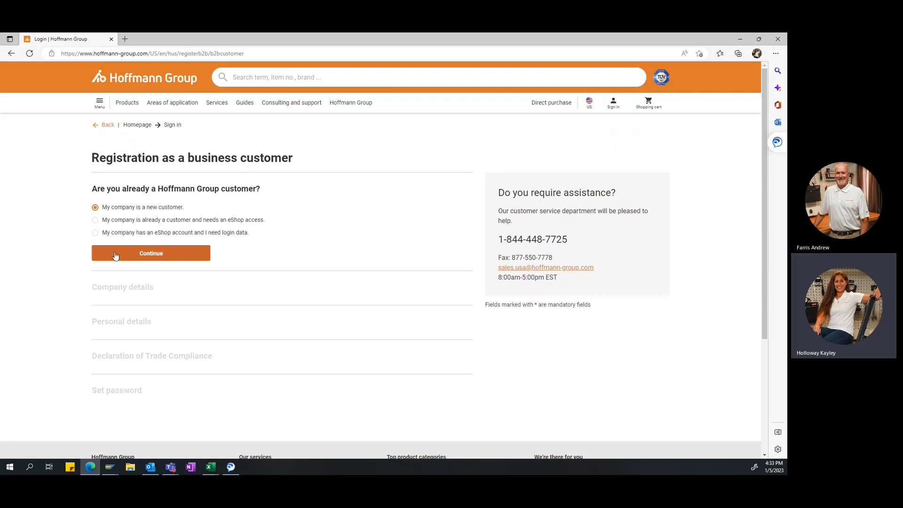
- Continue to company details and search the company name 'Binford Tools'
click(151, 253)
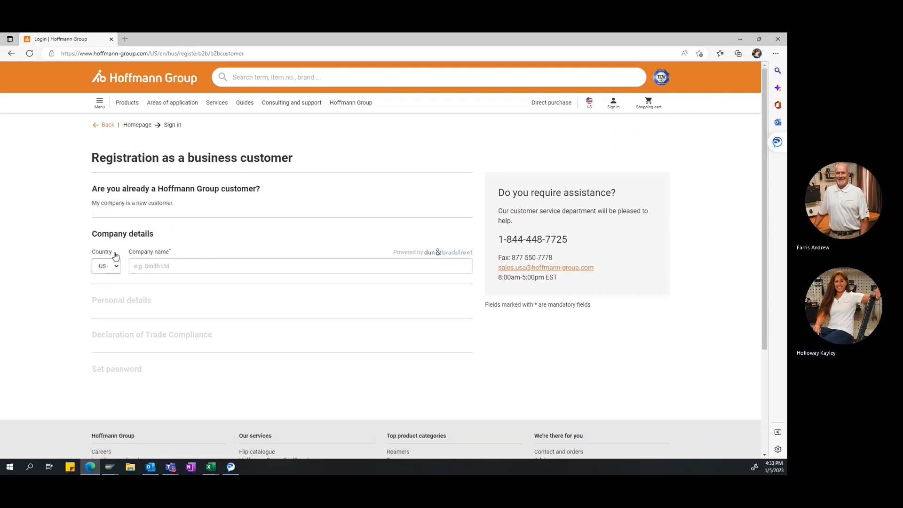
scroll(down, 3)
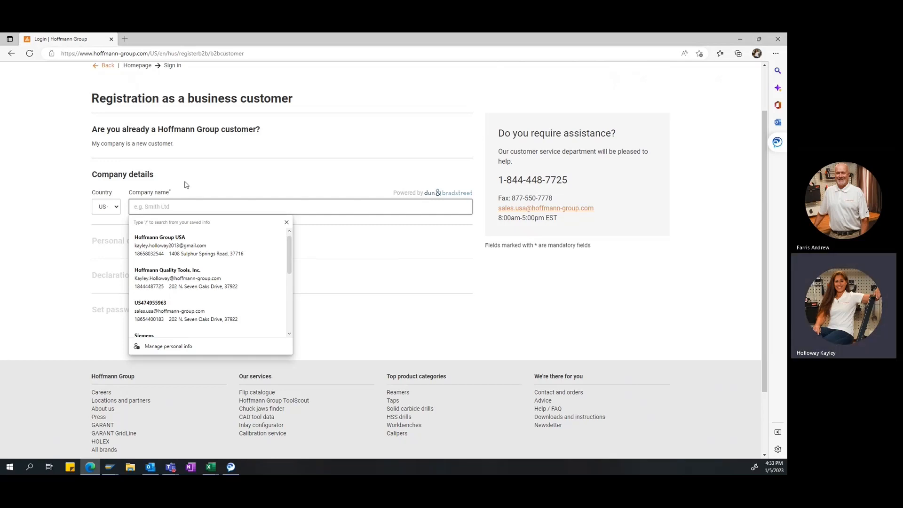
text(Binford T)
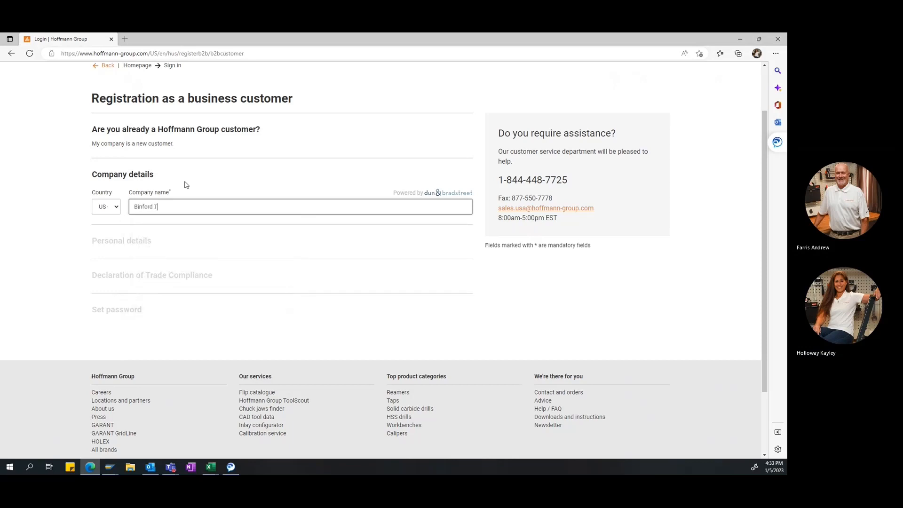
text(ools)
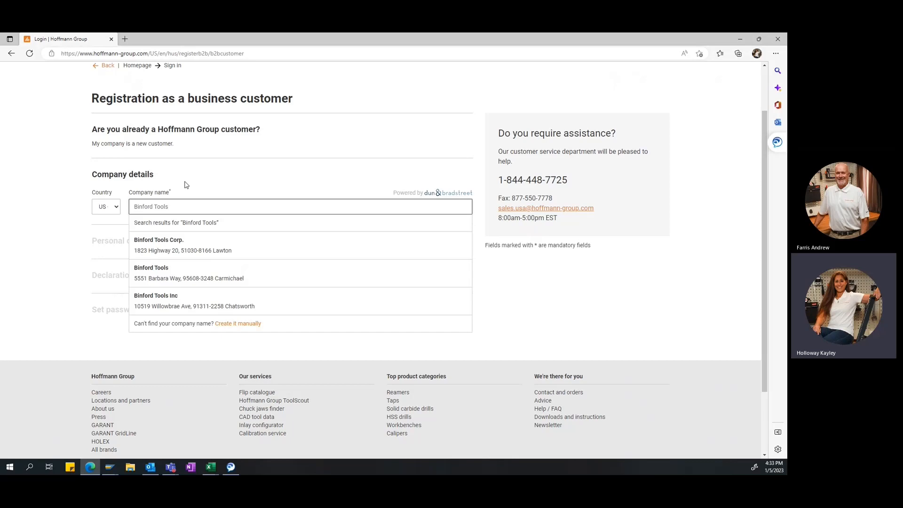
mouse_move(241, 289)
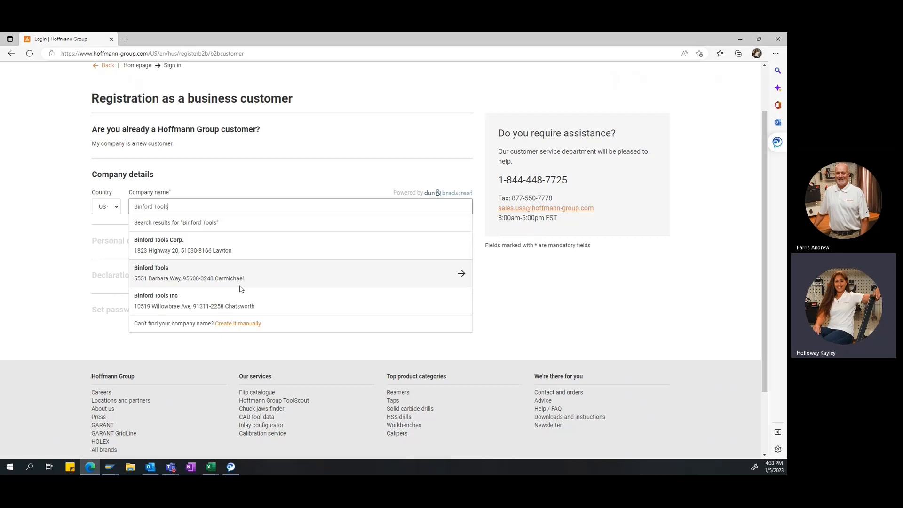
mouse_move(242, 323)
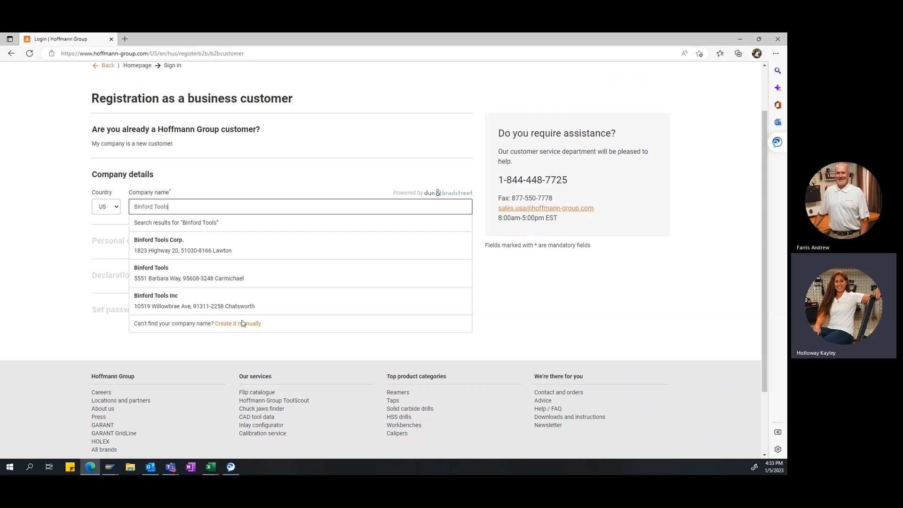
mouse_move(241, 322)
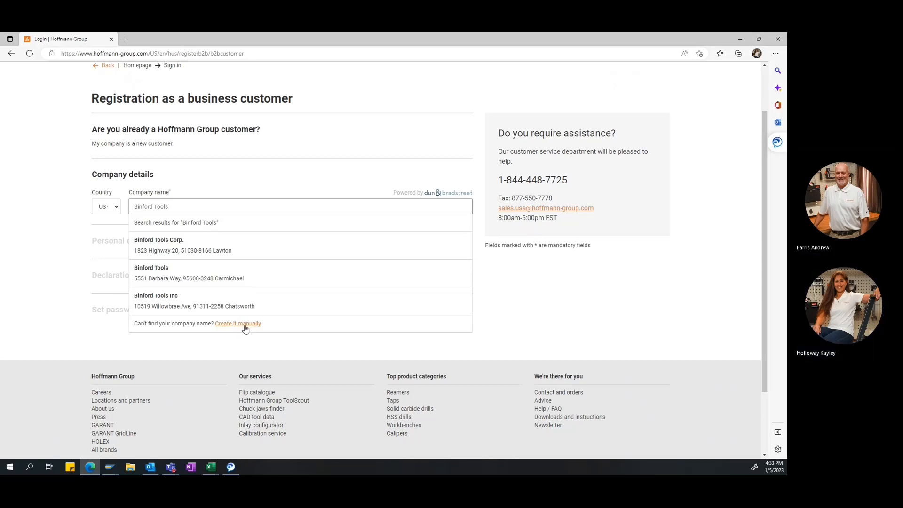
click(237, 323)
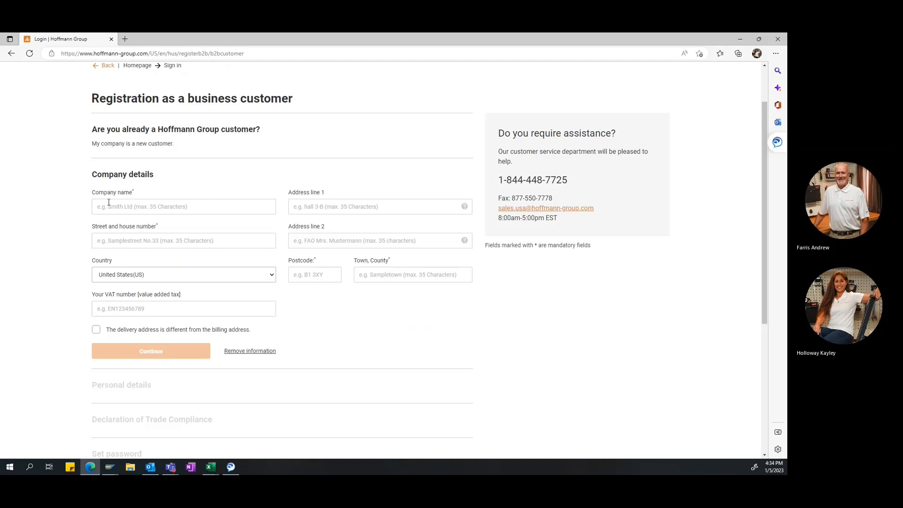
click(183, 206)
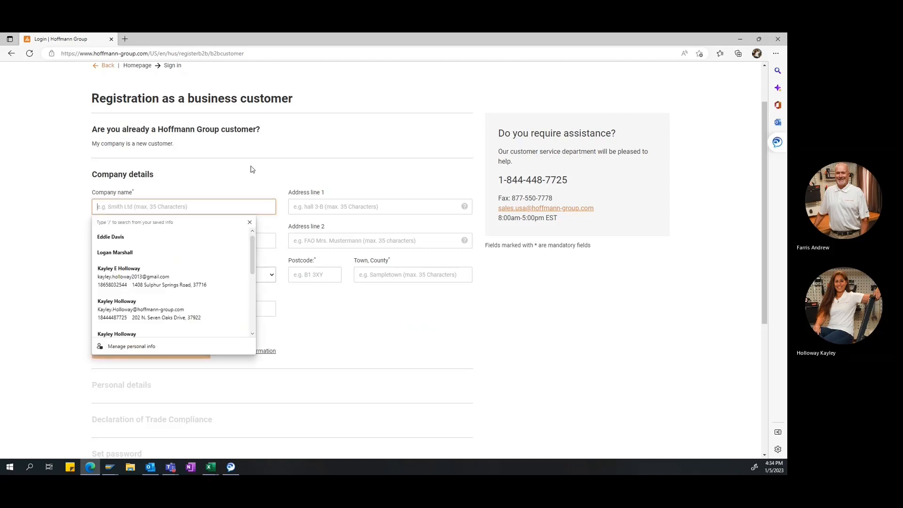
text(Binford Tool)
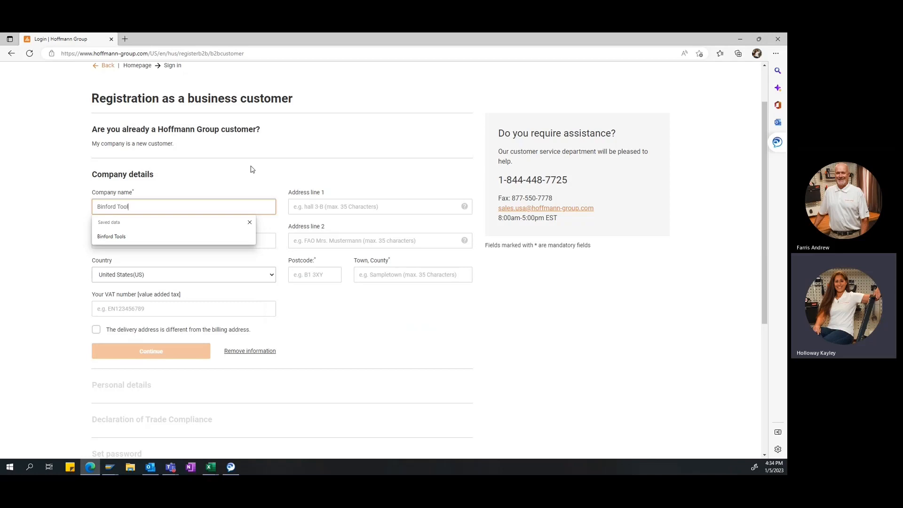
click(111, 236)
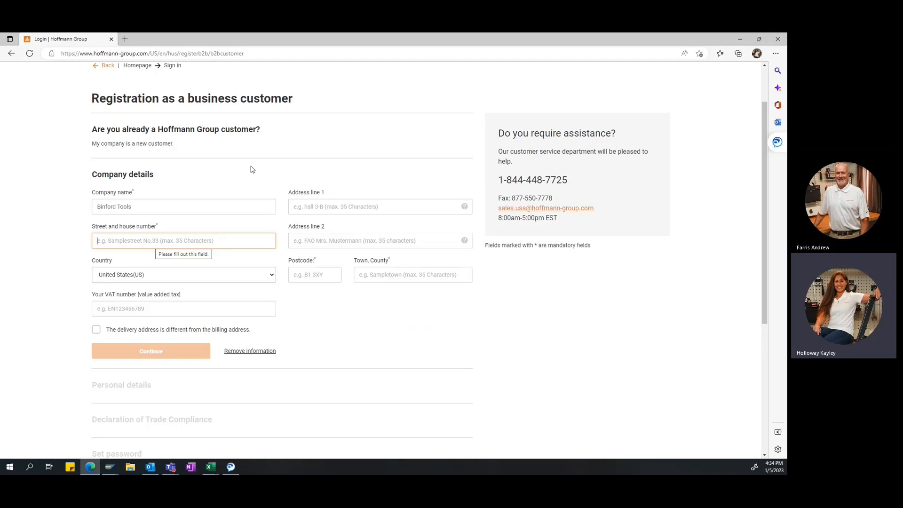
mouse_move(293, 206)
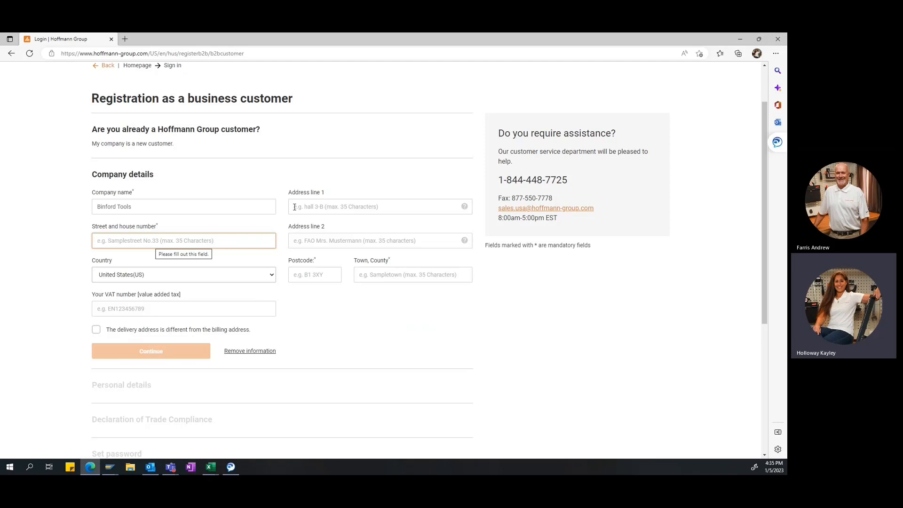
mouse_move(190, 333)
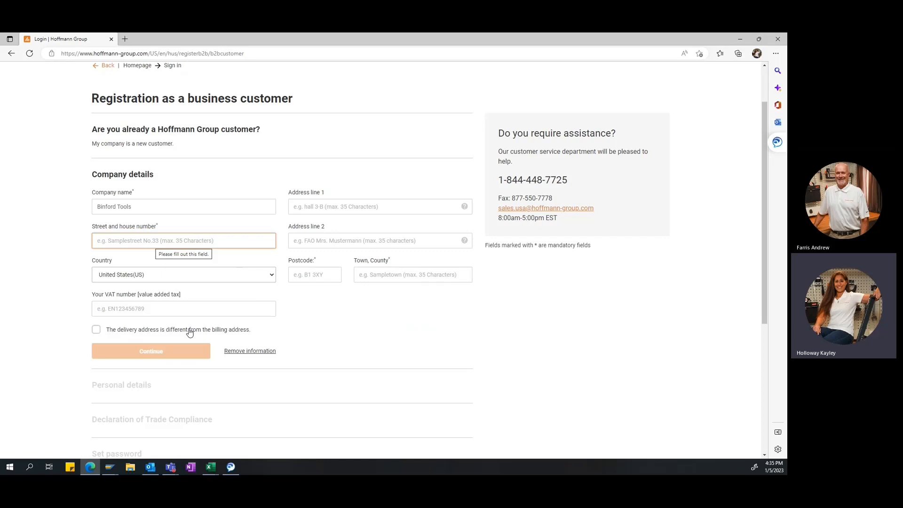
- Toggle the separate delivery address on and back off again
click(96, 329)
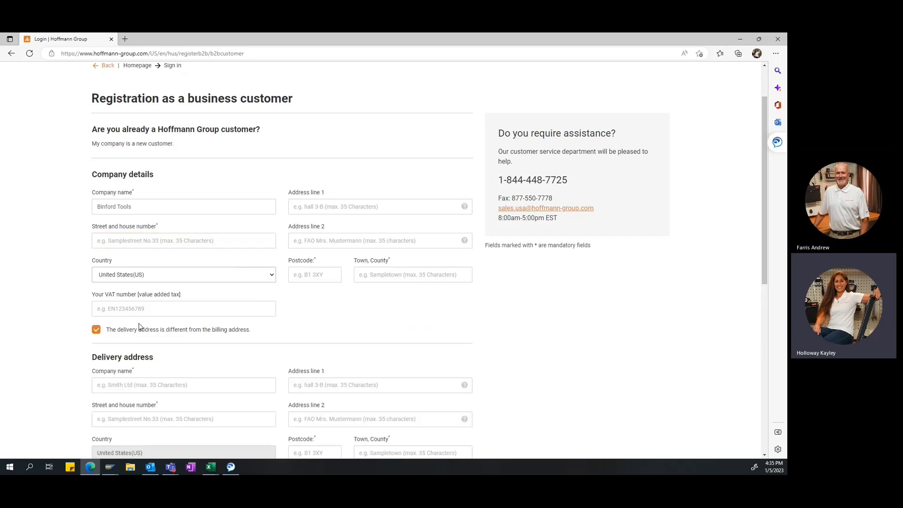
scroll(down, 3)
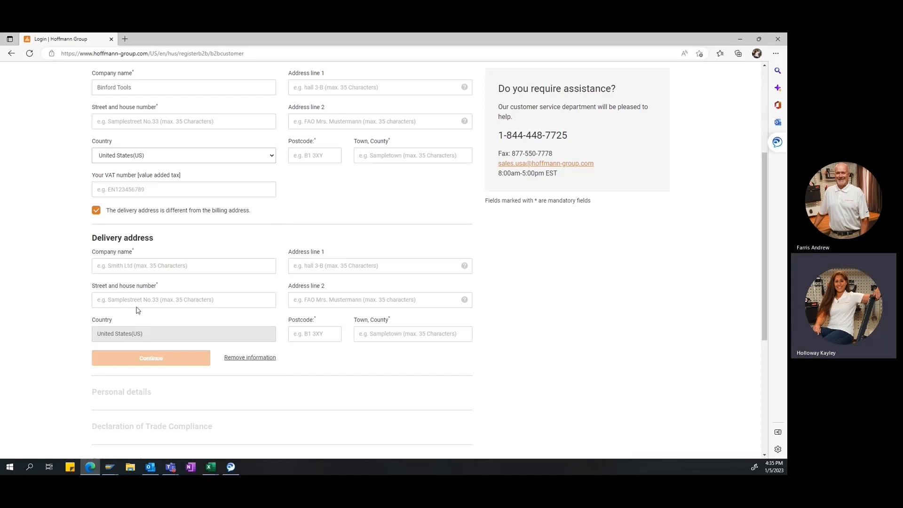
click(96, 210)
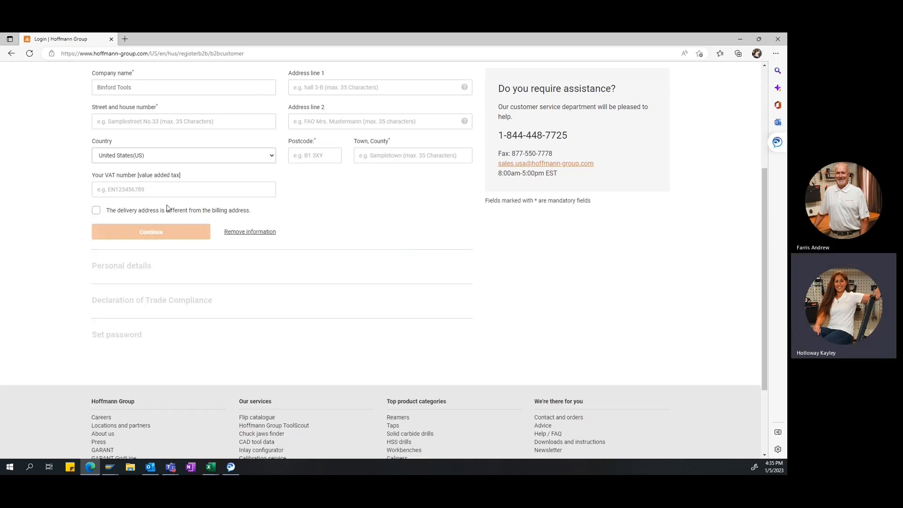
scroll(up, 3)
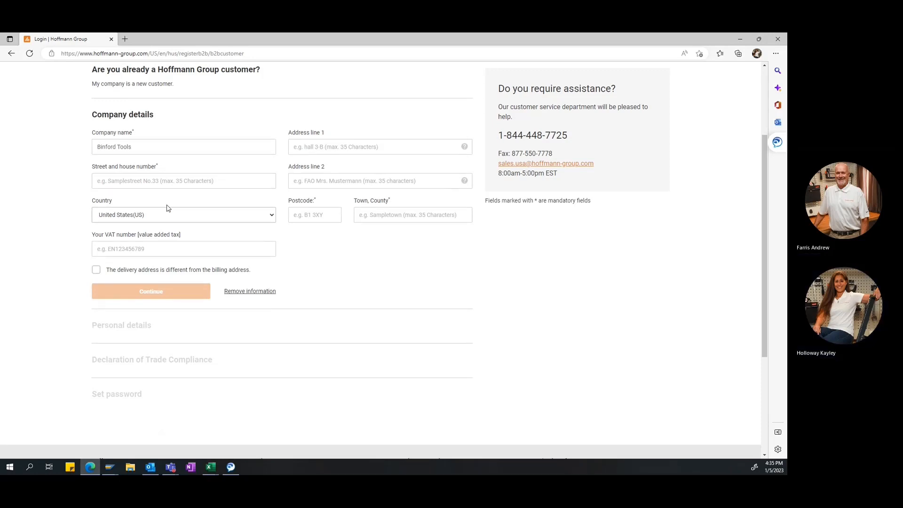
- Enter street 123456 Hand Tool Avenue, postcode 37922 and town Knoxville, TN
click(183, 180)
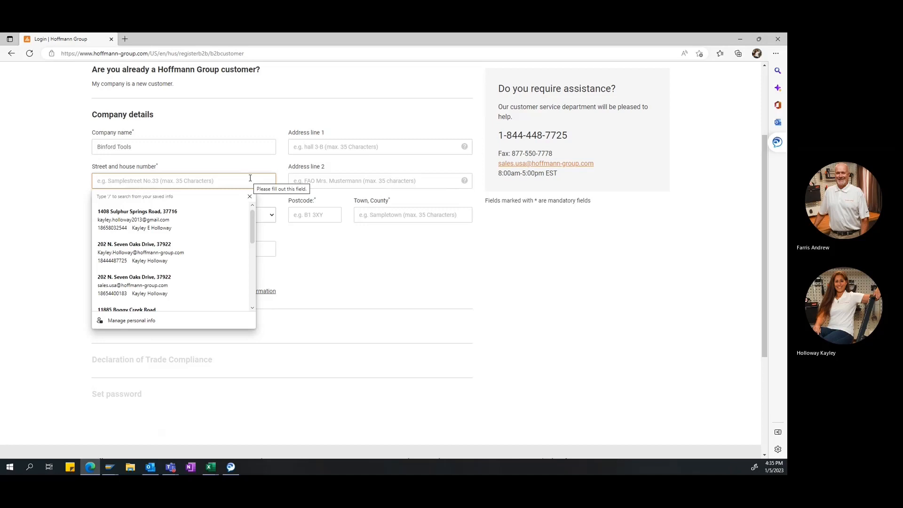
text(123456 Hand Tool Avenue)
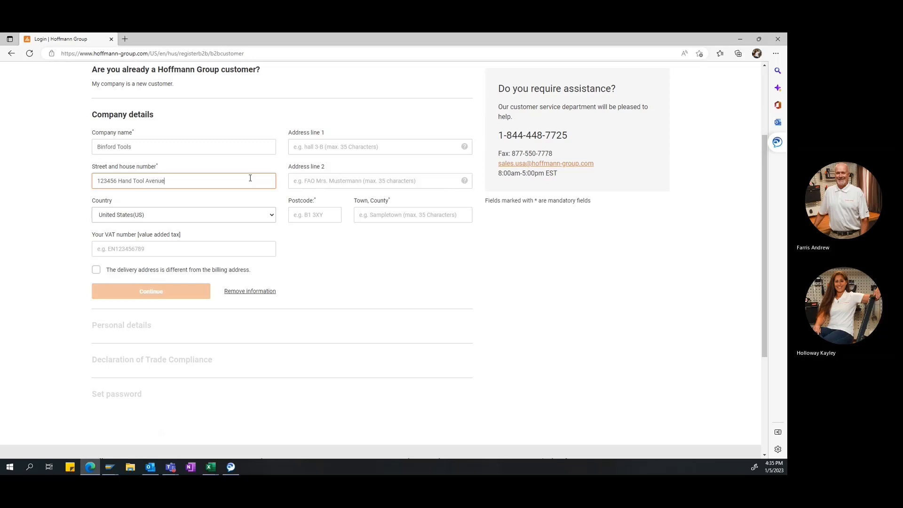
click(183, 214)
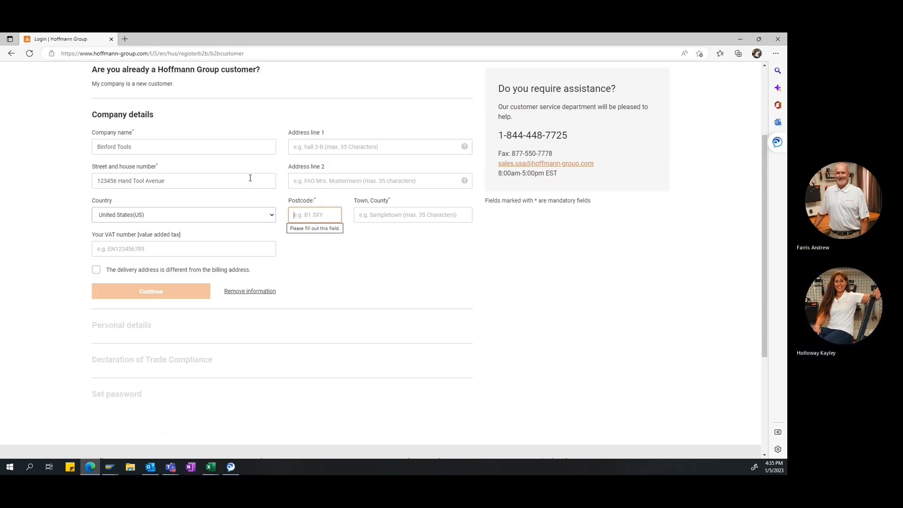
text(37922)
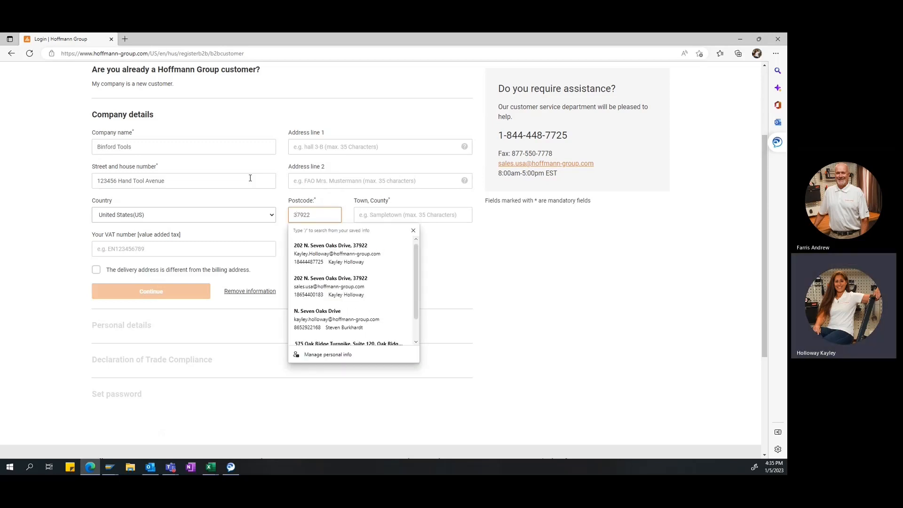
click(411, 214)
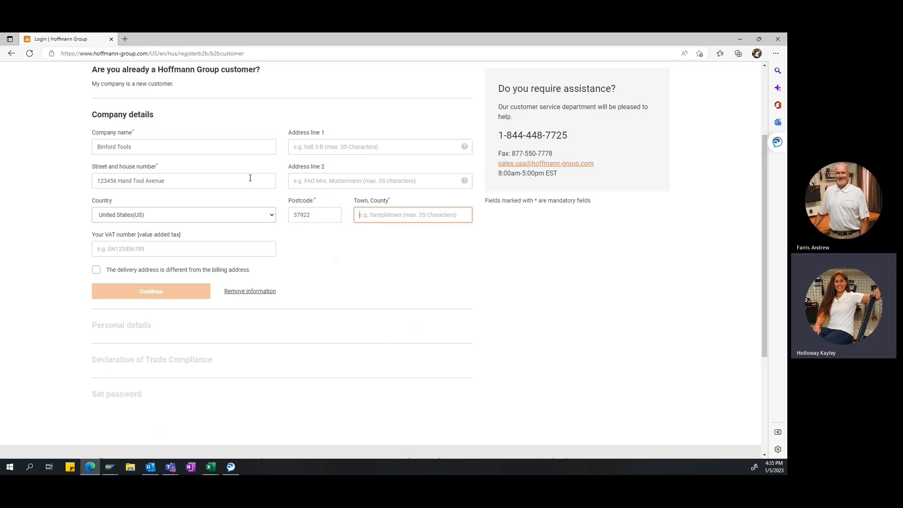
text(Knoxvill)
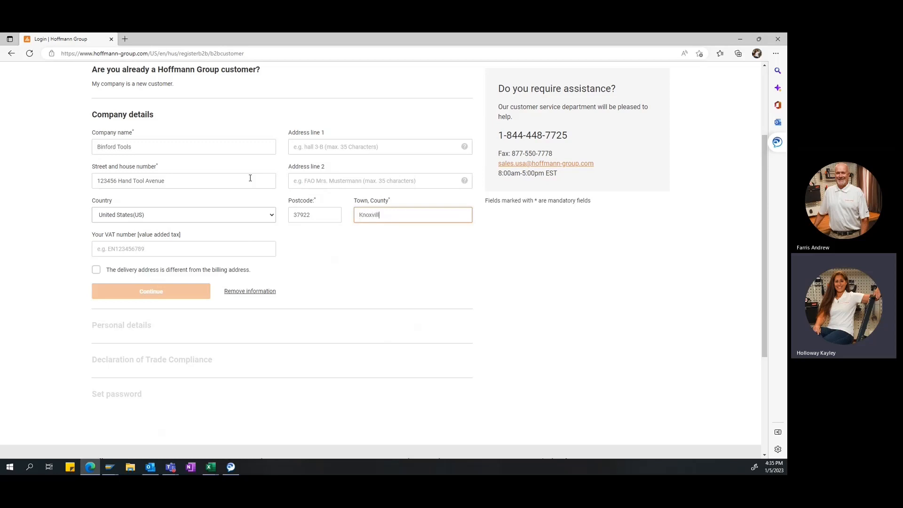
text(e, TN)
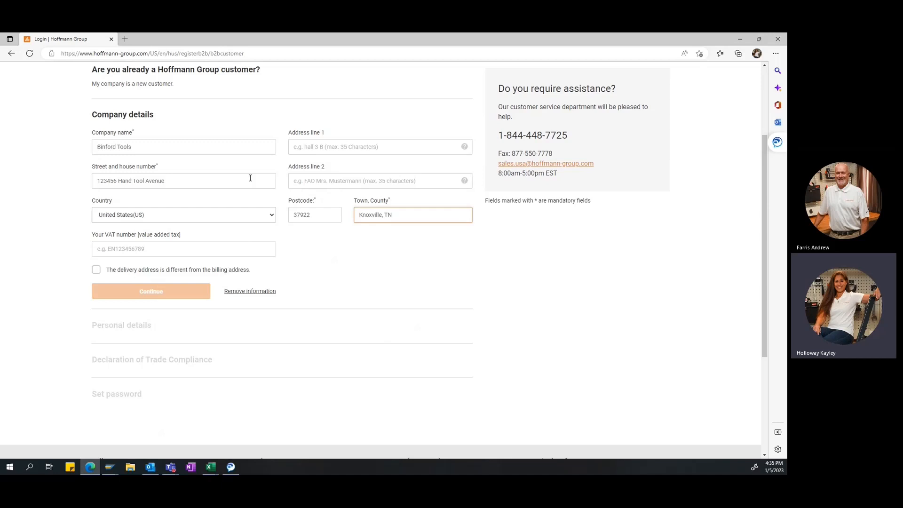
mouse_move(309, 143)
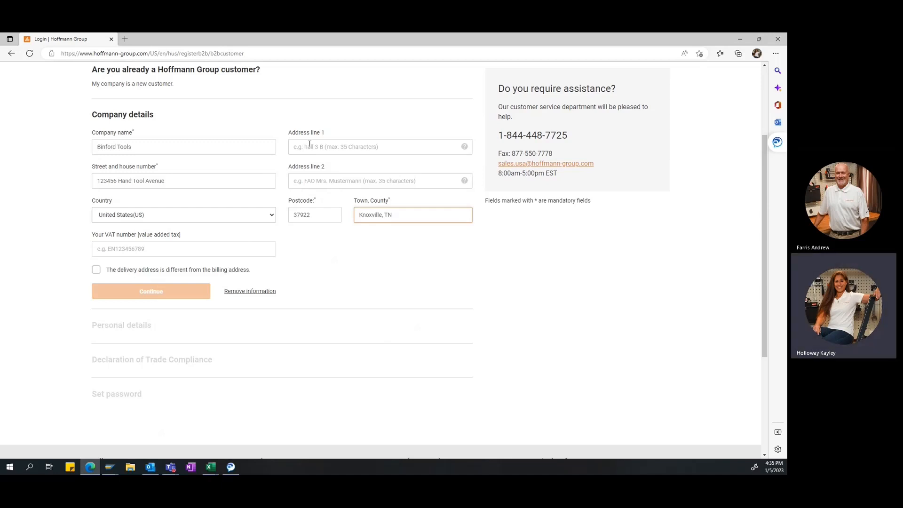
click(412, 214)
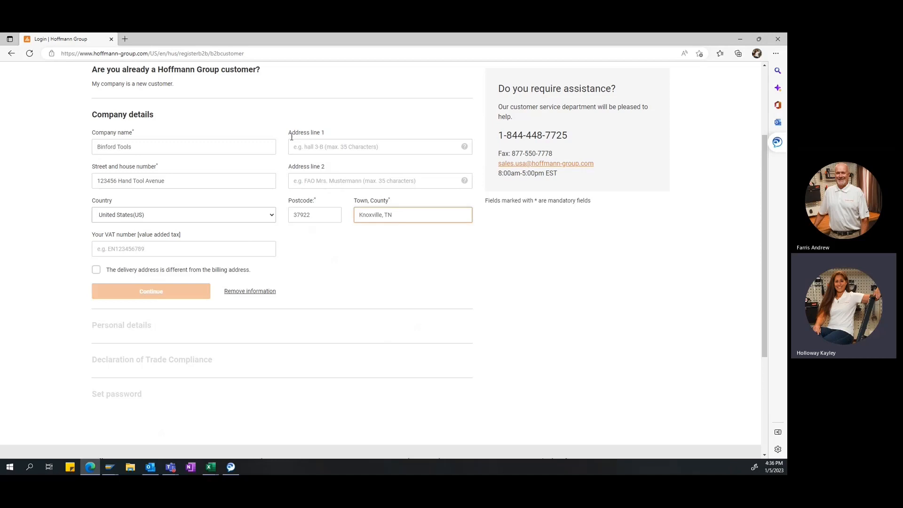
mouse_move(305, 181)
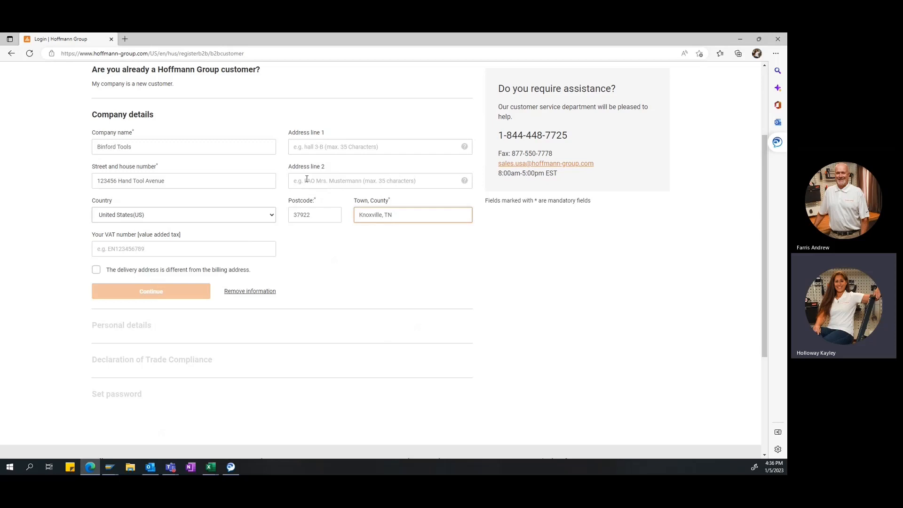
click(391, 214)
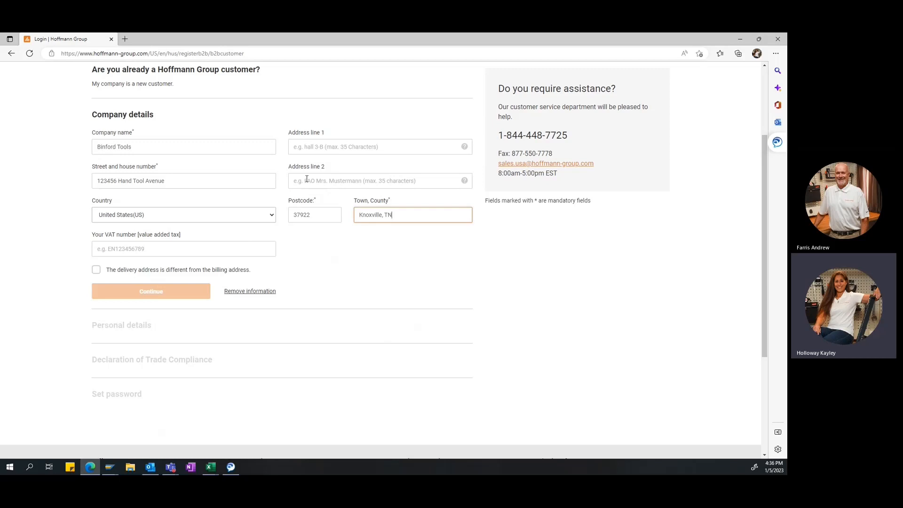
mouse_move(277, 193)
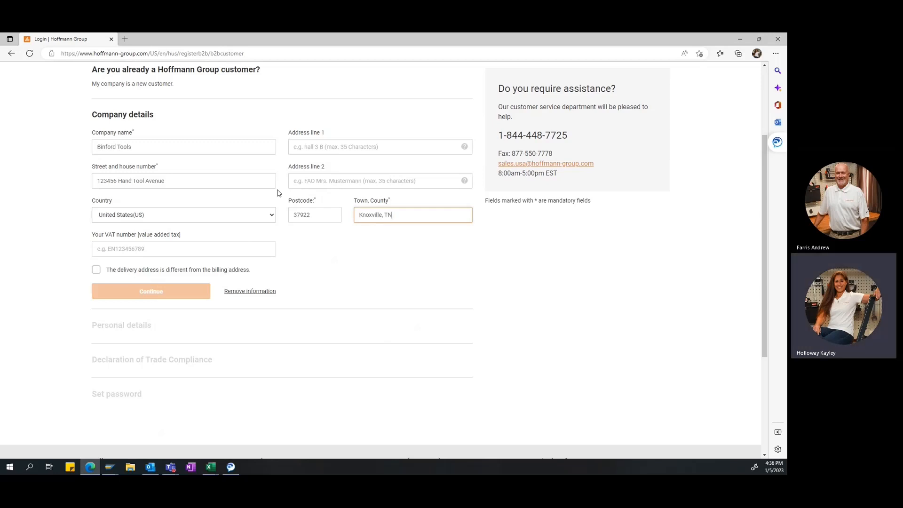
click(183, 249)
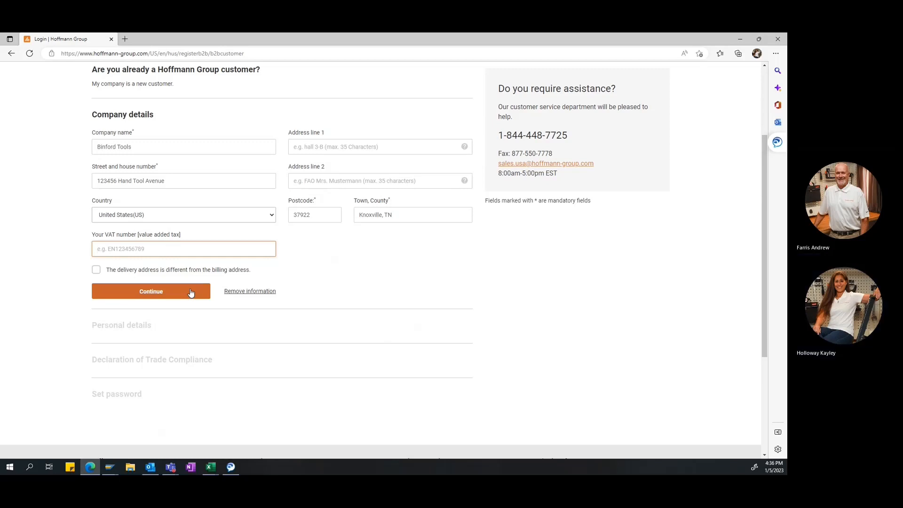
click(151, 290)
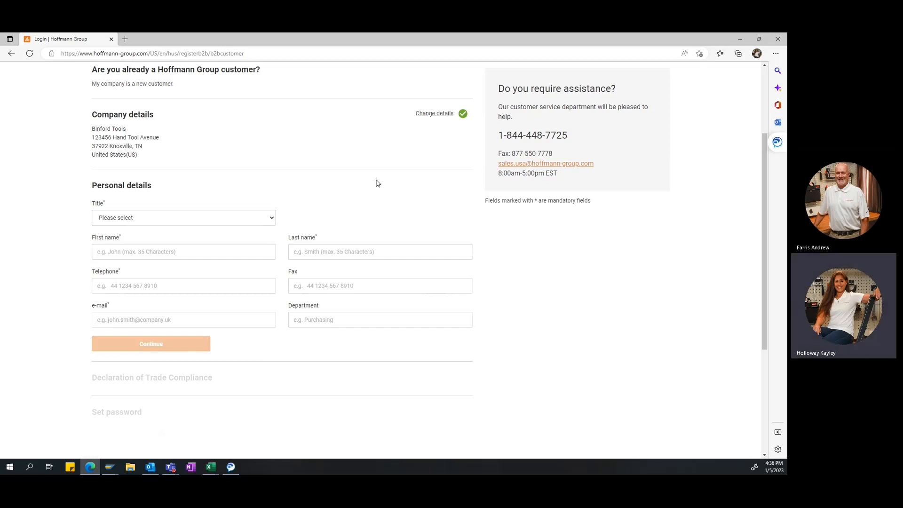
mouse_move(86, 167)
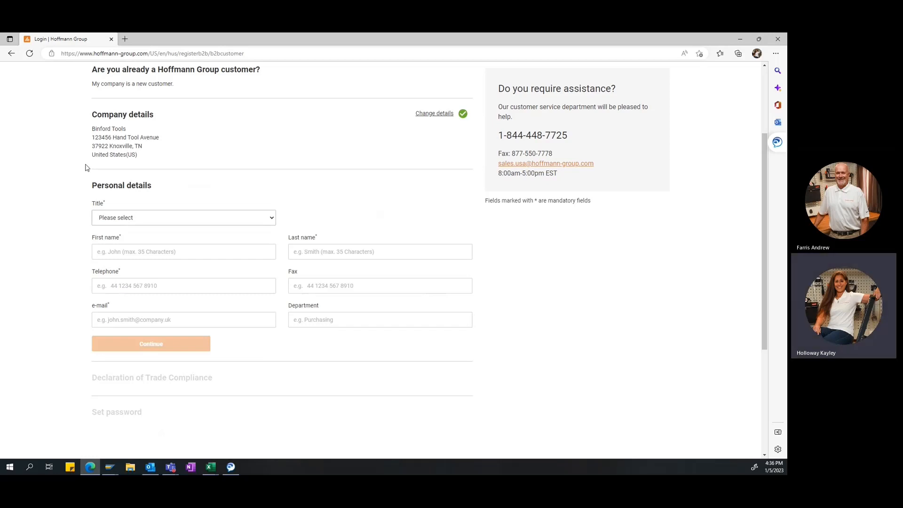
mouse_move(124, 167)
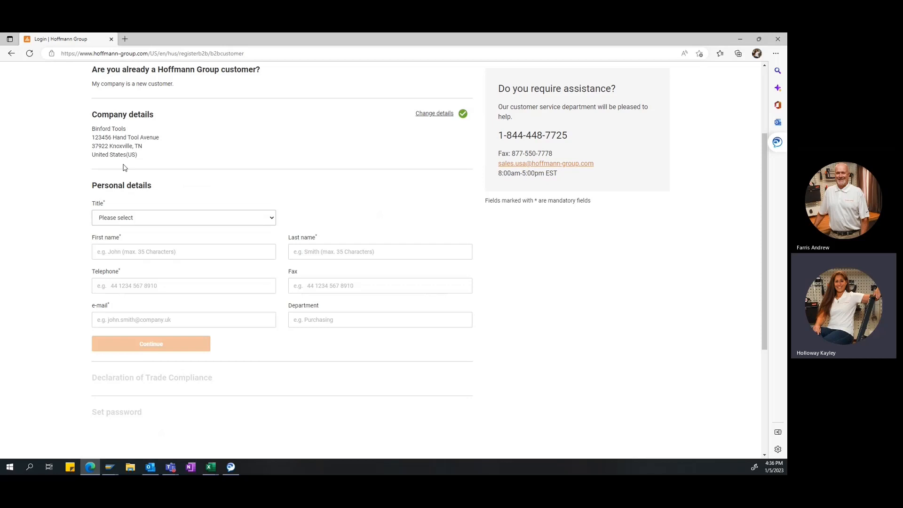
mouse_move(270, 97)
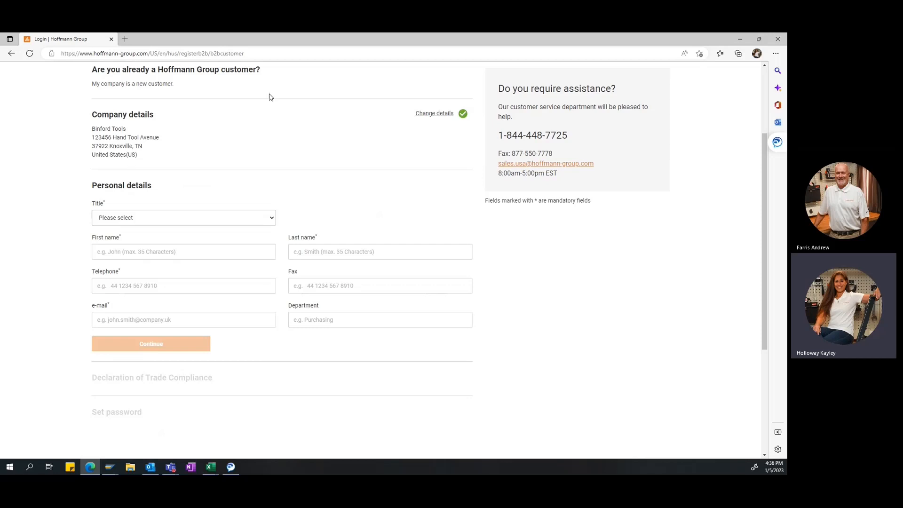
mouse_move(435, 113)
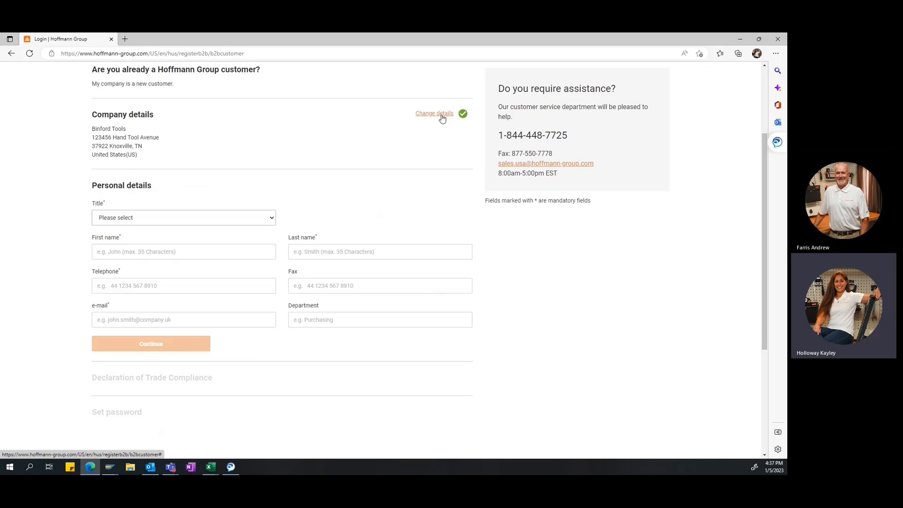
mouse_move(459, 121)
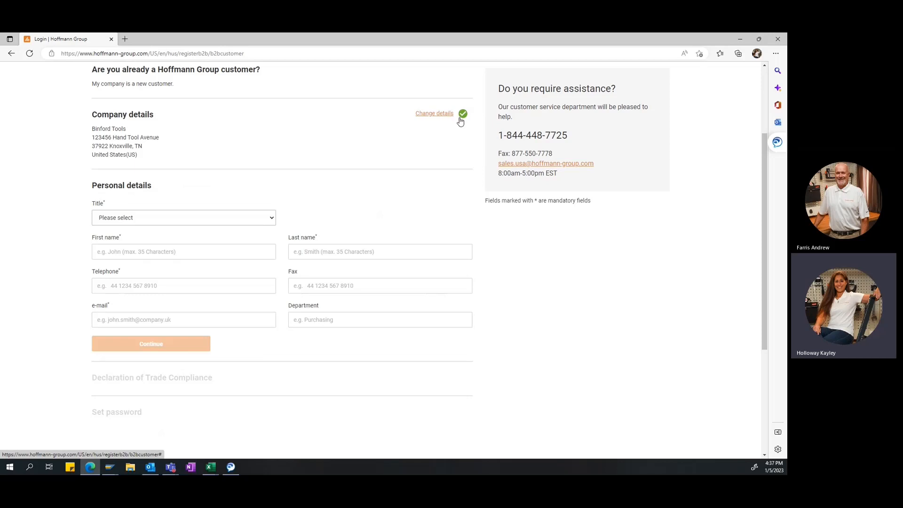
mouse_move(410, 142)
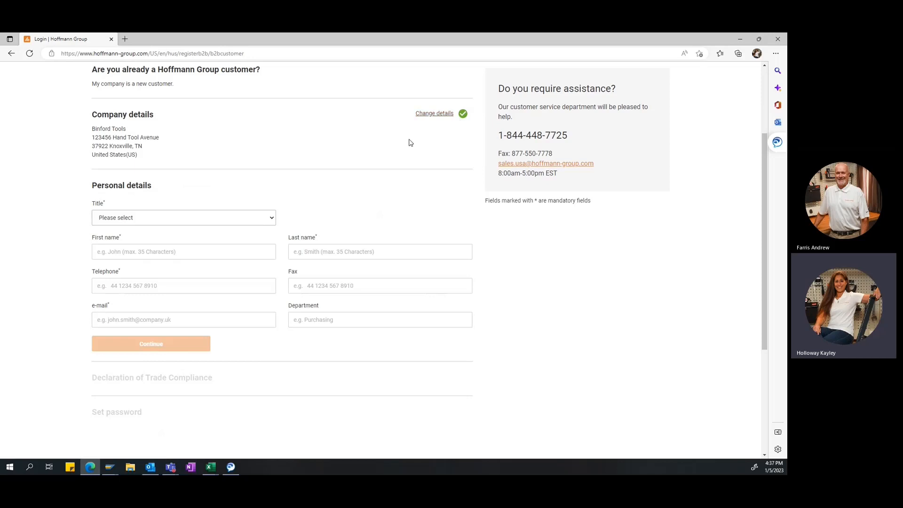
mouse_move(155, 200)
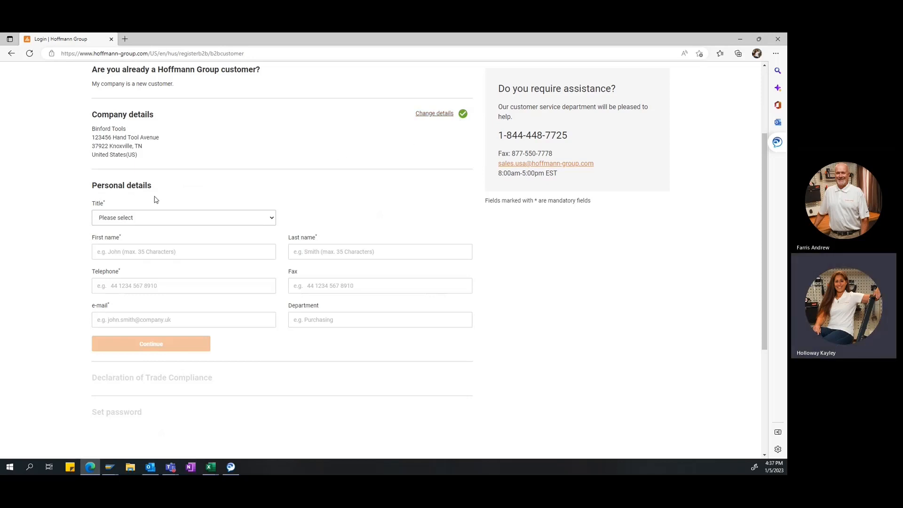
mouse_move(154, 208)
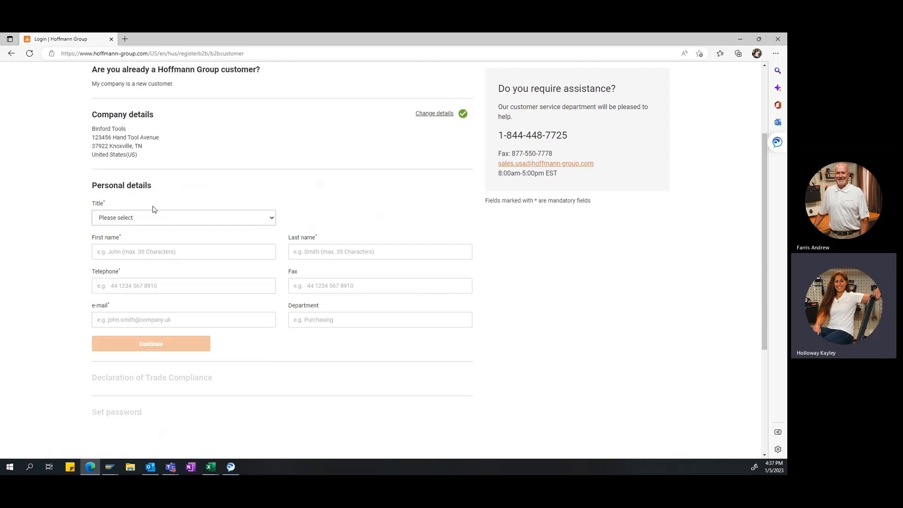
mouse_move(150, 217)
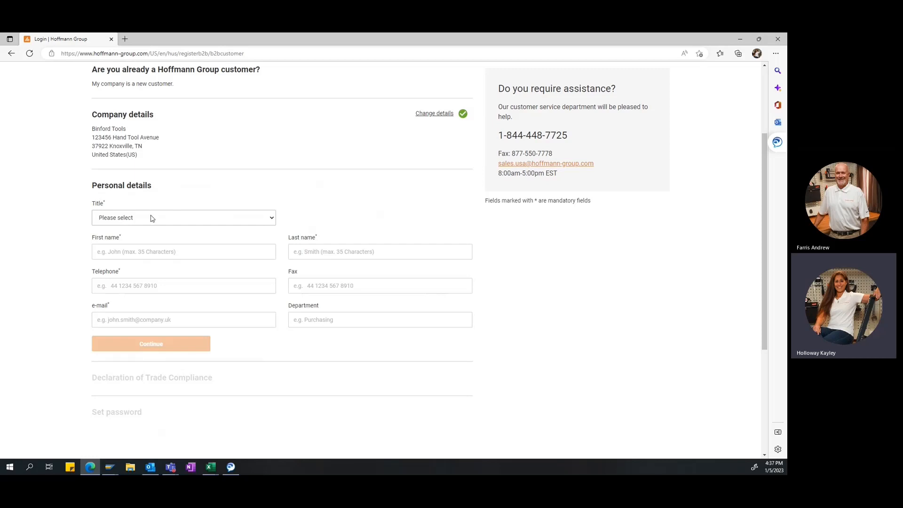
click(183, 217)
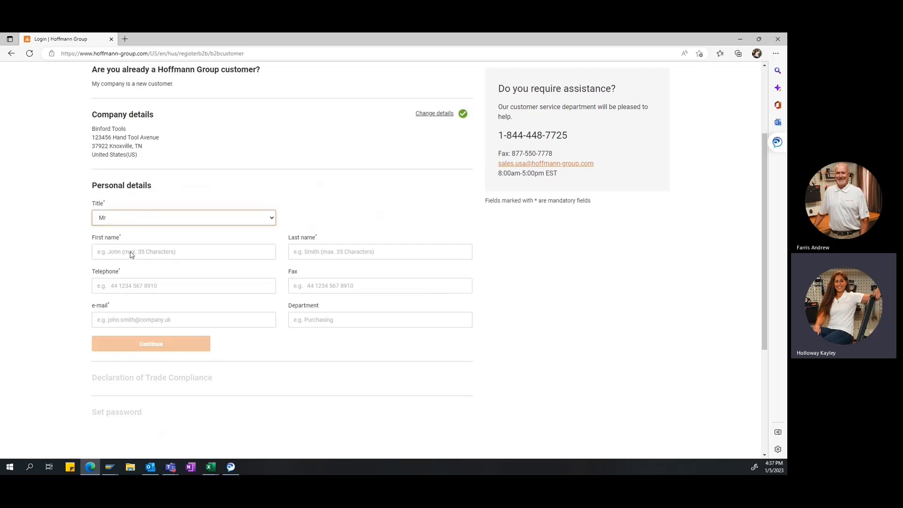
click(183, 251)
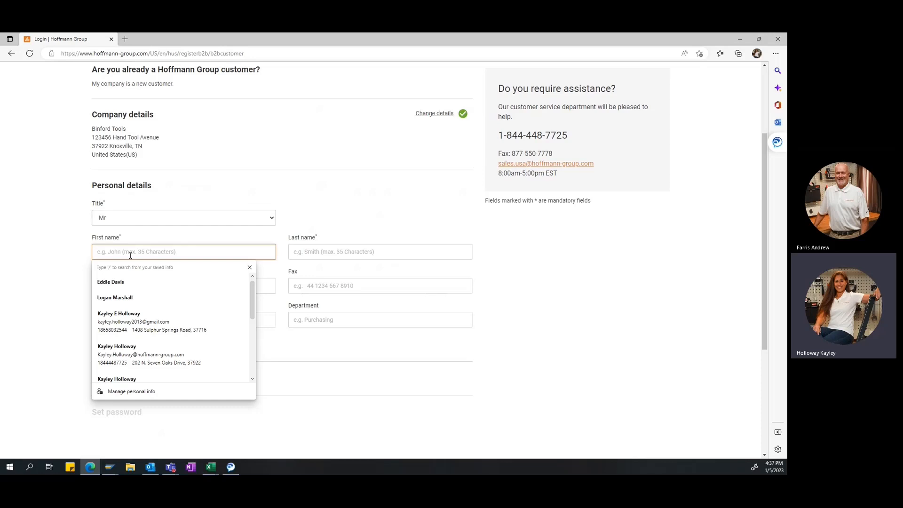
text(Tim)
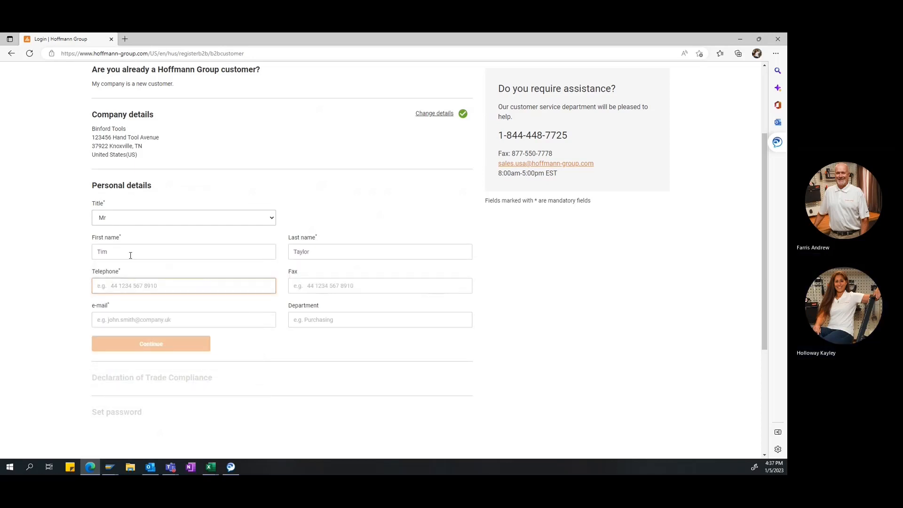
text(865123)
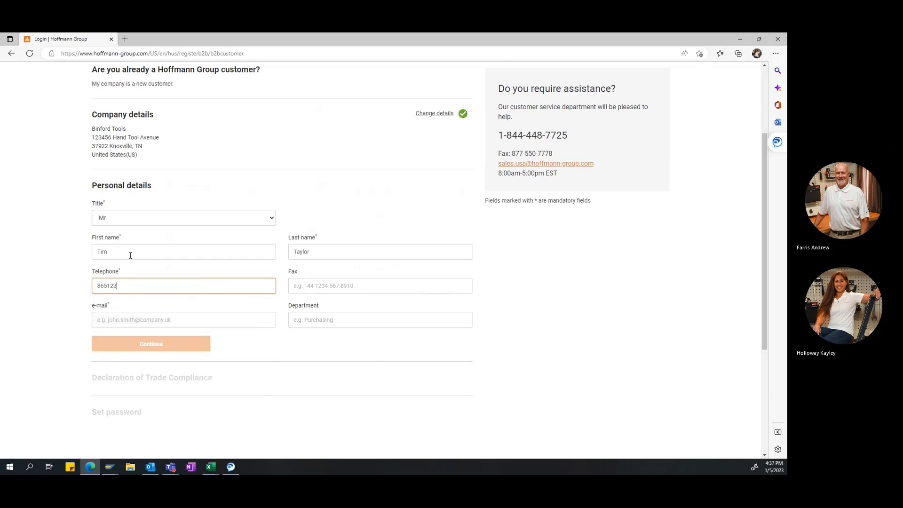
text(4567)
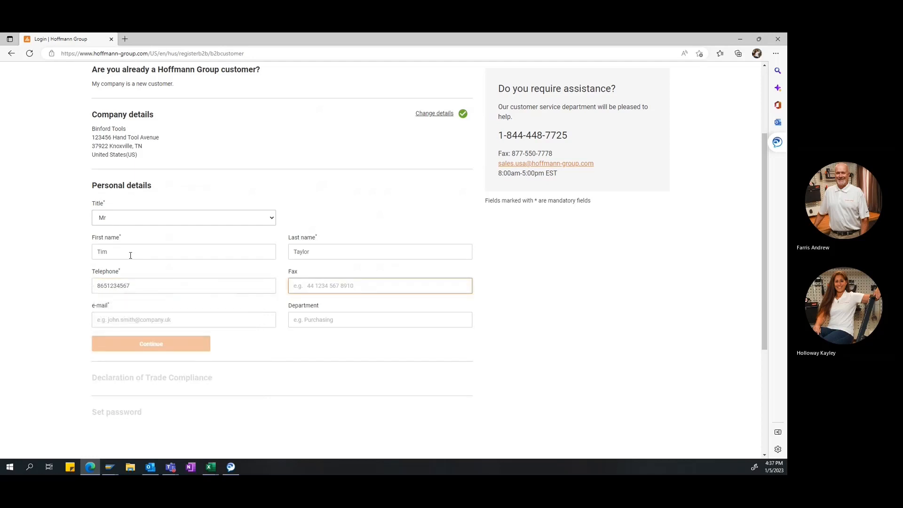
click(183, 319)
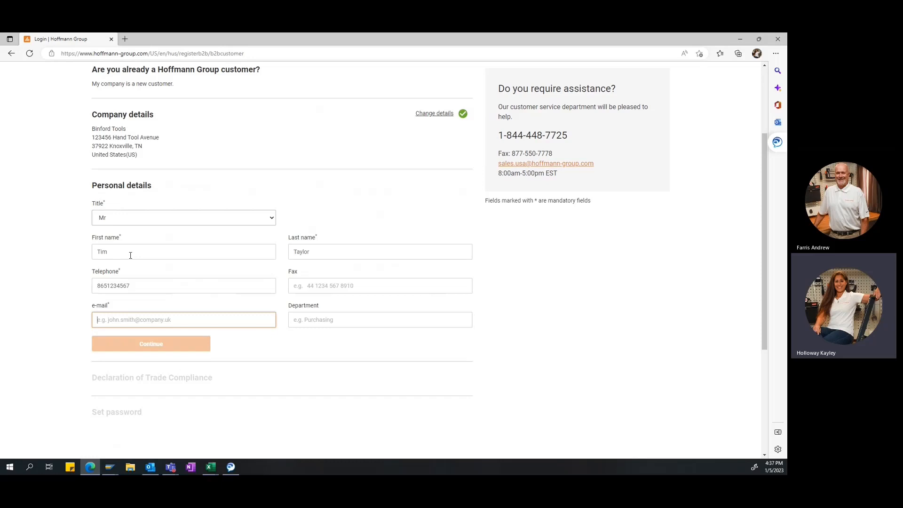
click(150, 343)
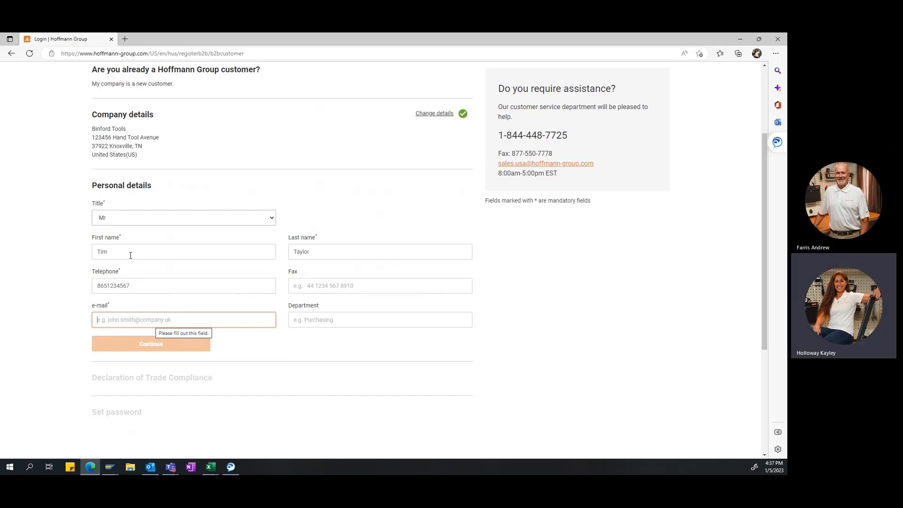
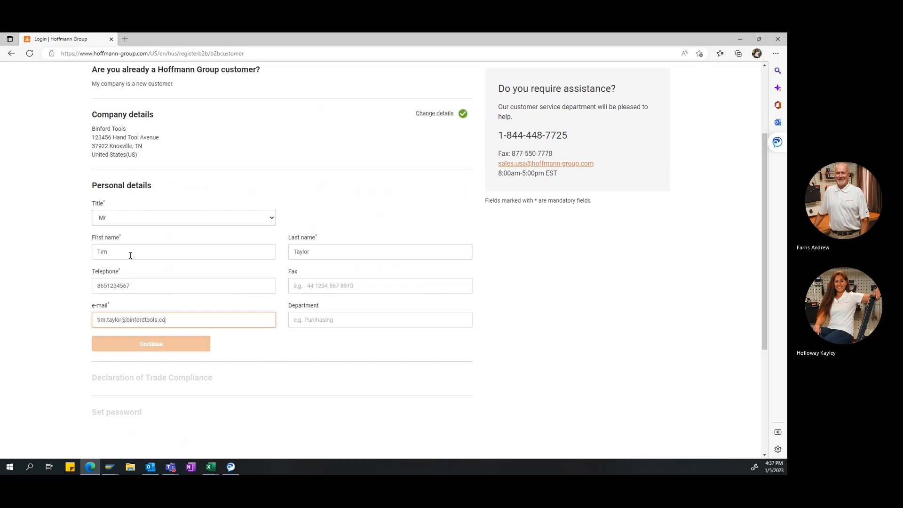
- Enter department Quality and continue to the Declaration of Trade Compliance
click(379, 319)
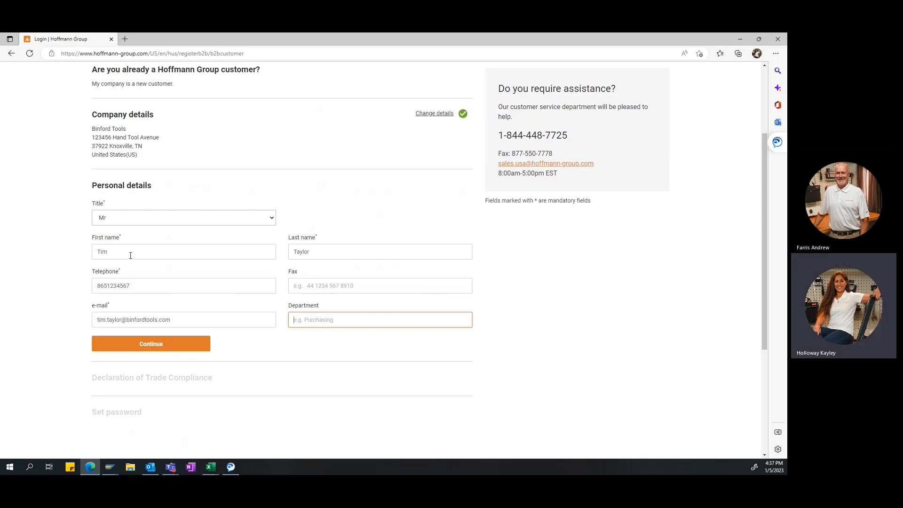
text(Q)
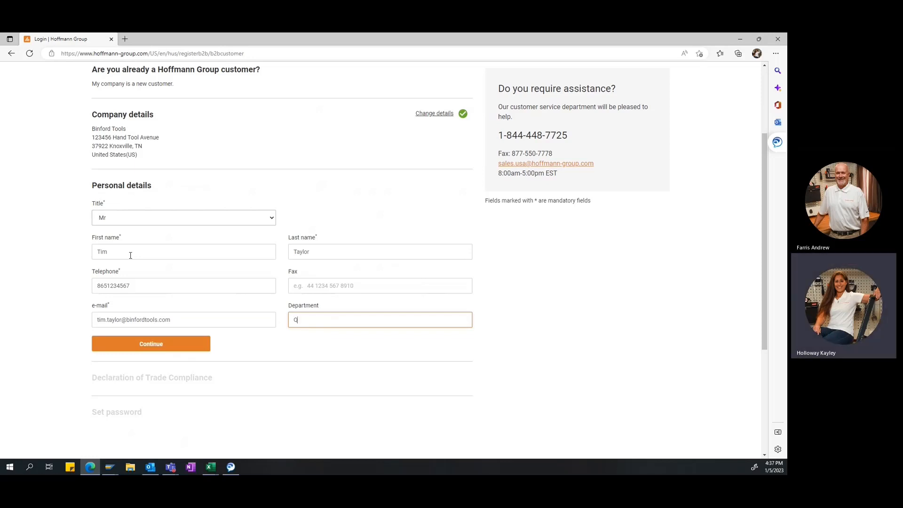
text(uality)
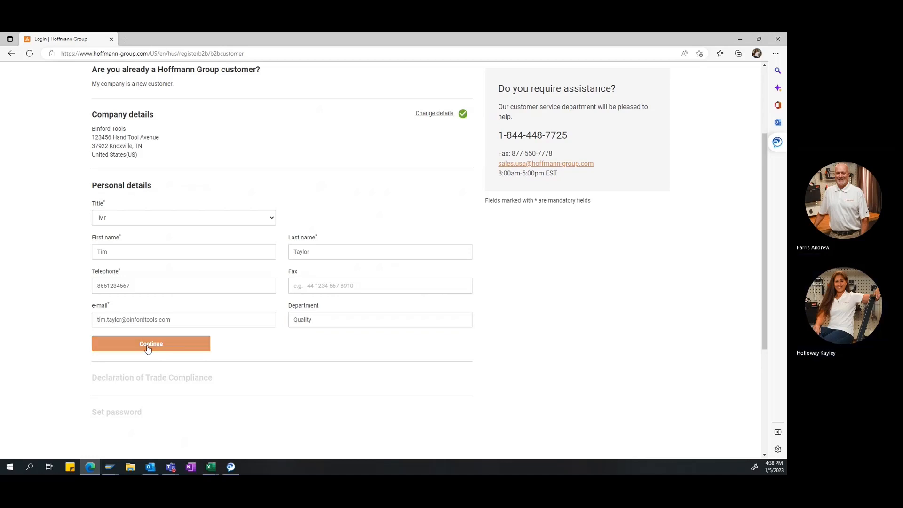
click(151, 344)
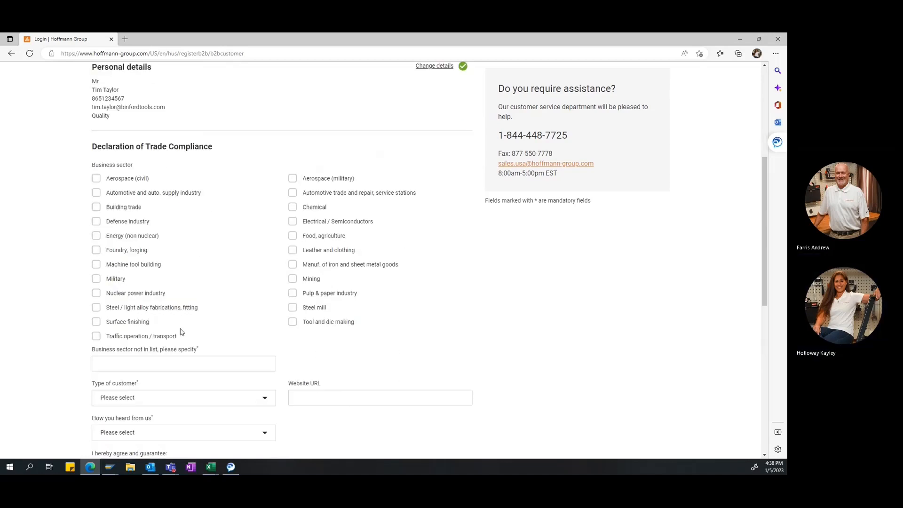
- Tick Tool and die making as the business sector
scroll(down, 3)
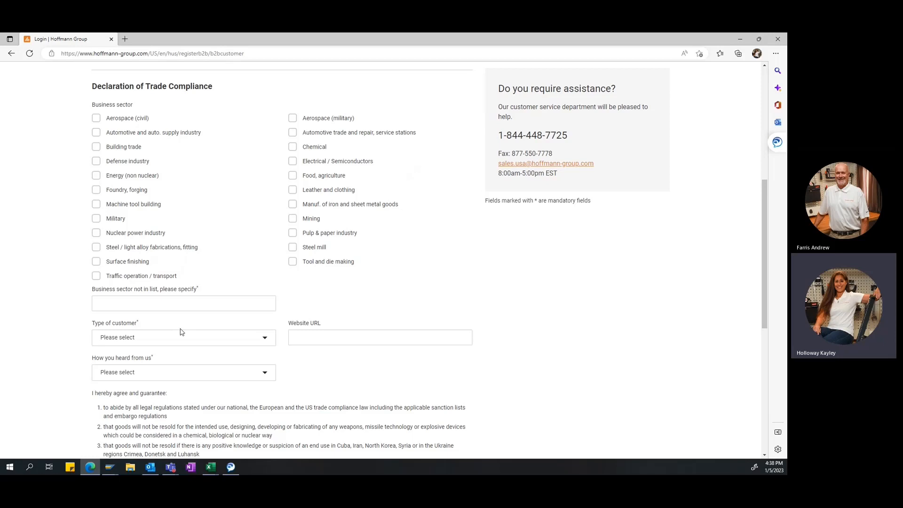
mouse_move(158, 260)
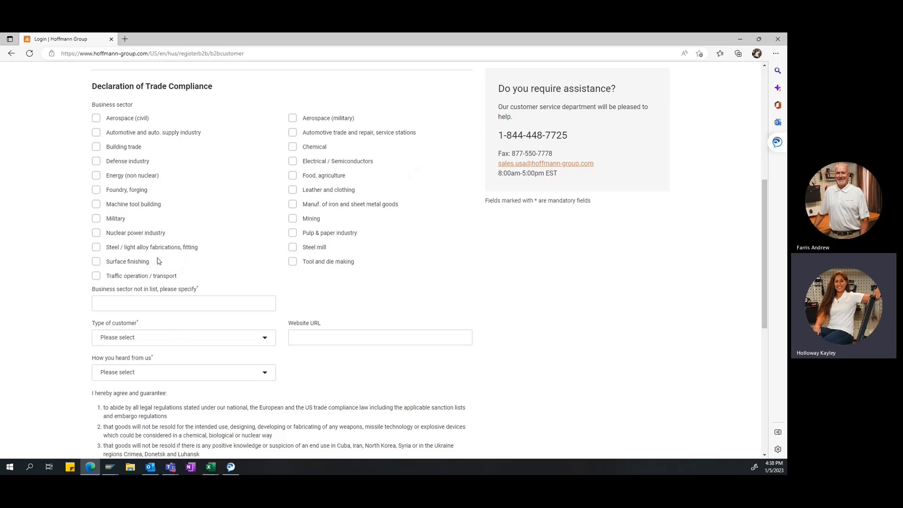
mouse_move(230, 264)
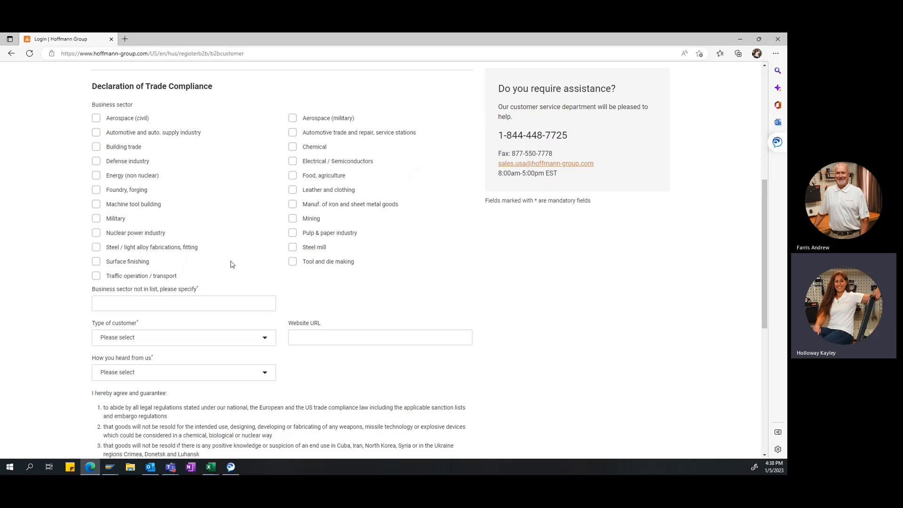
click(183, 303)
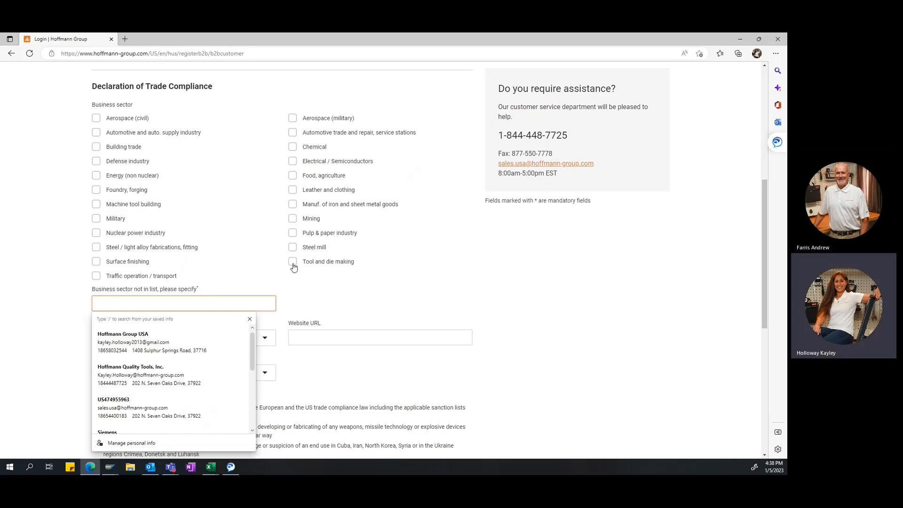
click(292, 261)
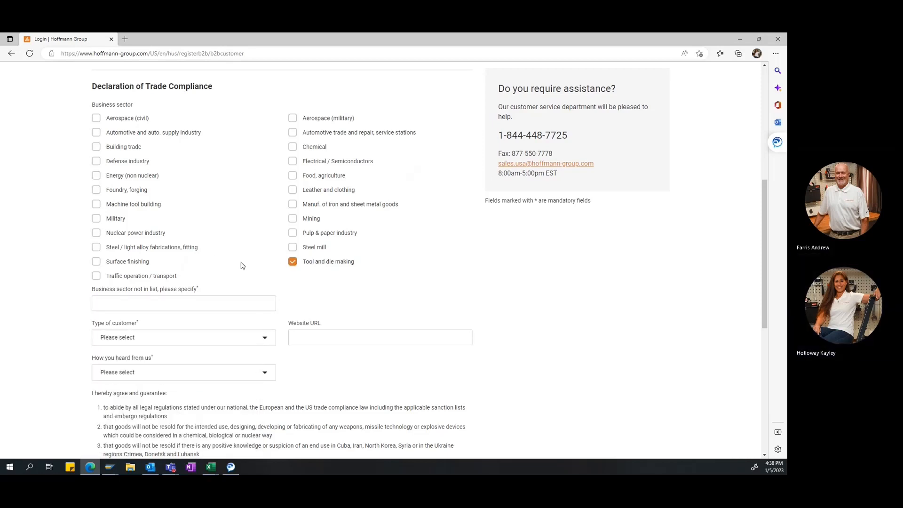
scroll(down, 3)
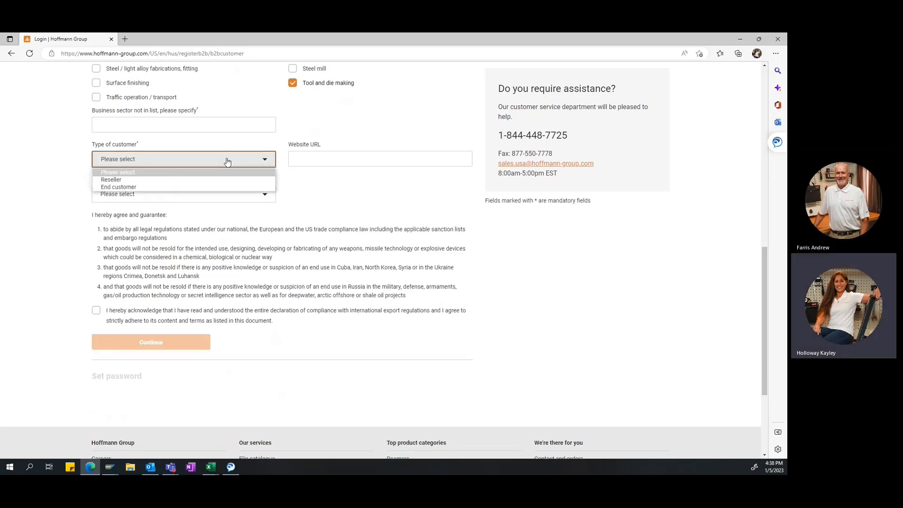
mouse_move(209, 174)
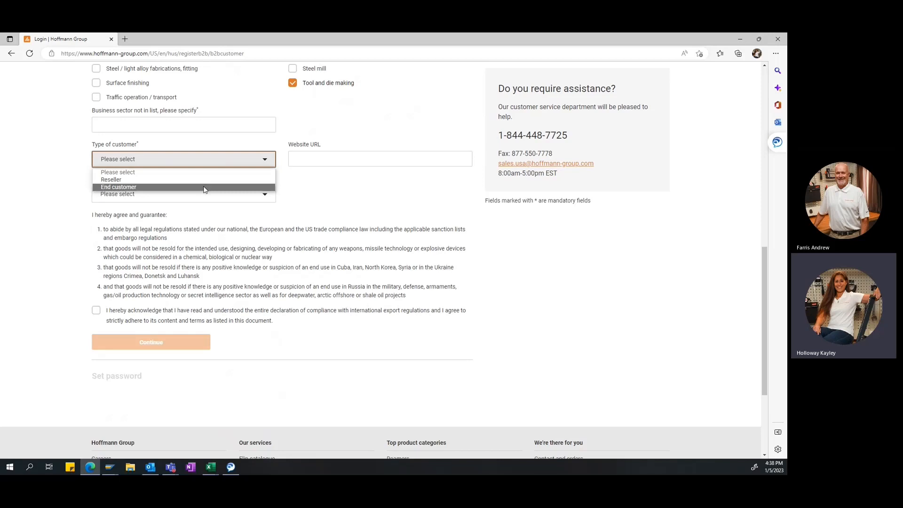
- Set customer type End customer and referral source Social Media
click(119, 186)
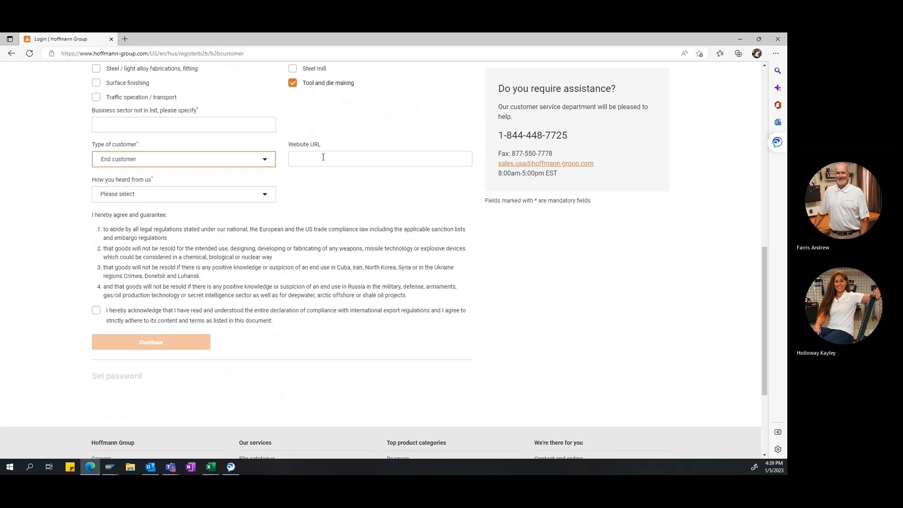
click(380, 157)
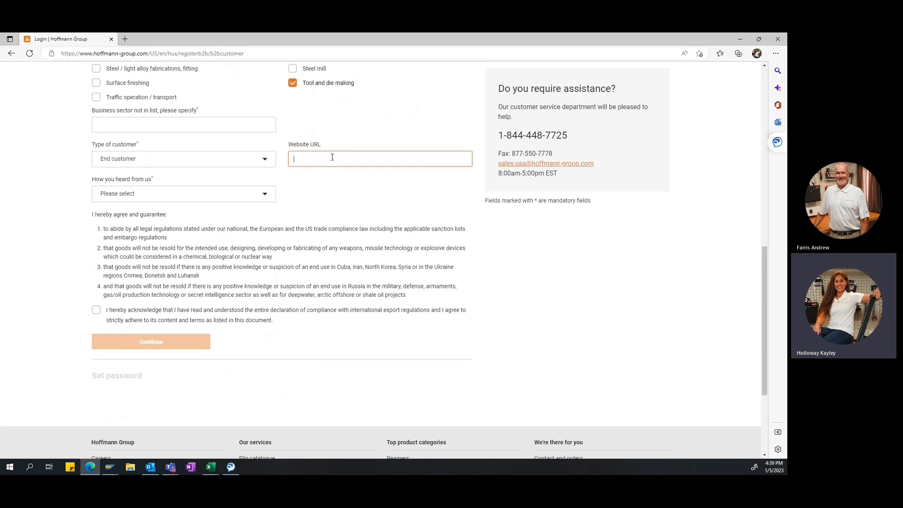
mouse_move(238, 198)
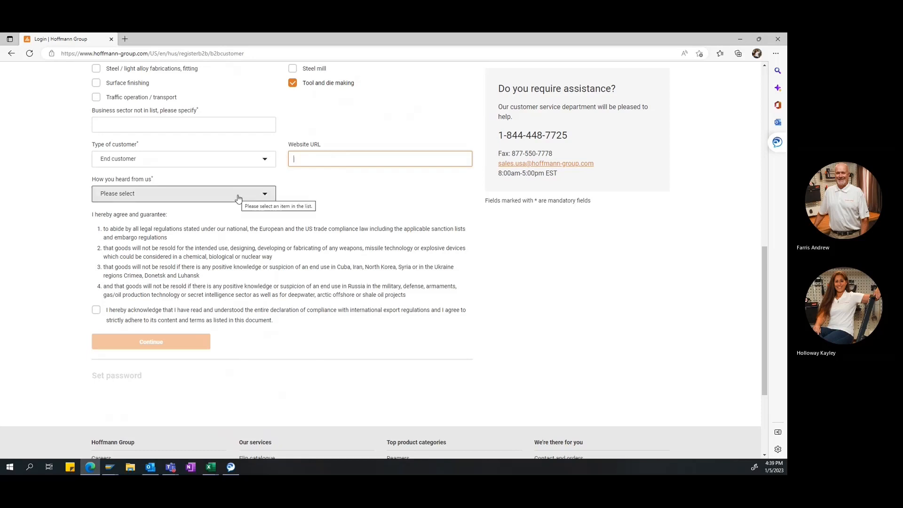
click(183, 194)
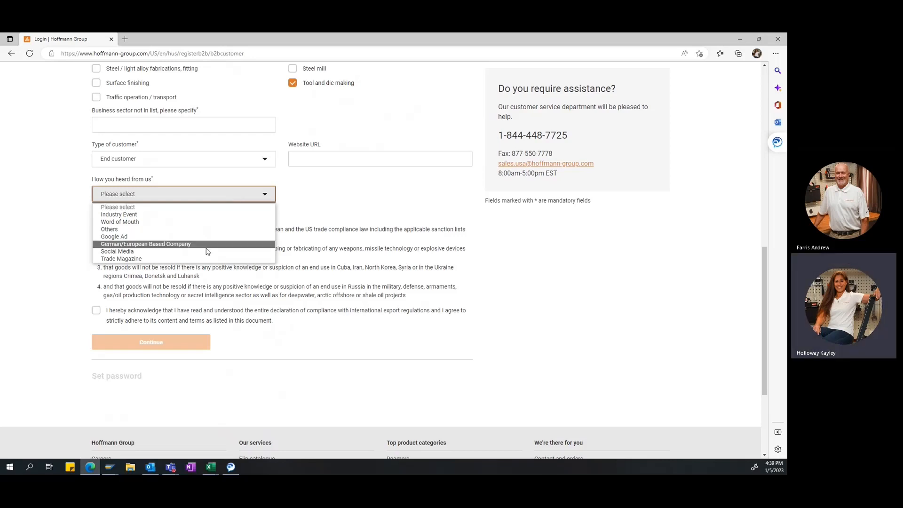
mouse_move(207, 255)
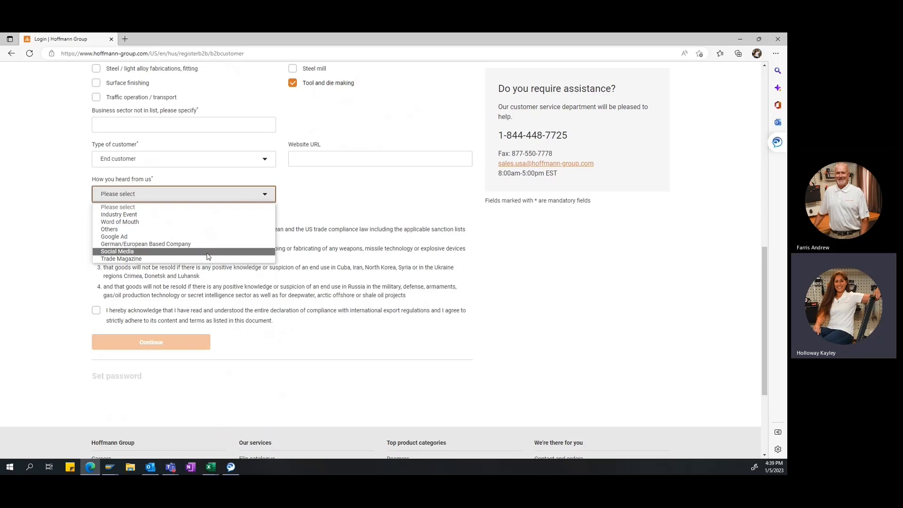
click(116, 251)
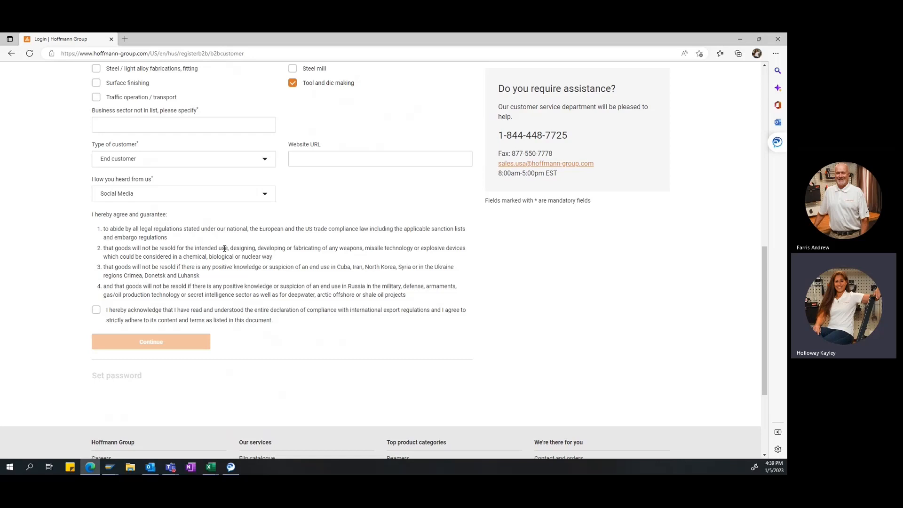
- Accept the 'I hereby agree and guarantee' export declaration and continue to Set password
click(150, 340)
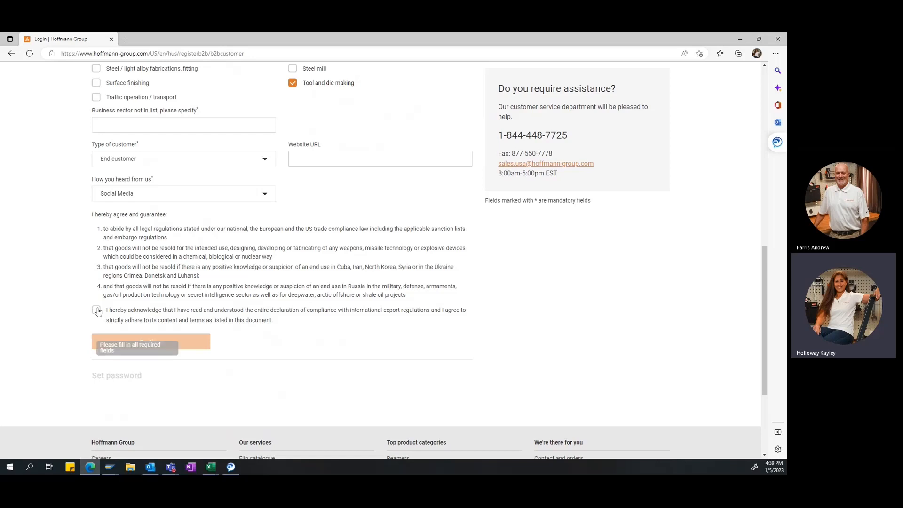
click(95, 309)
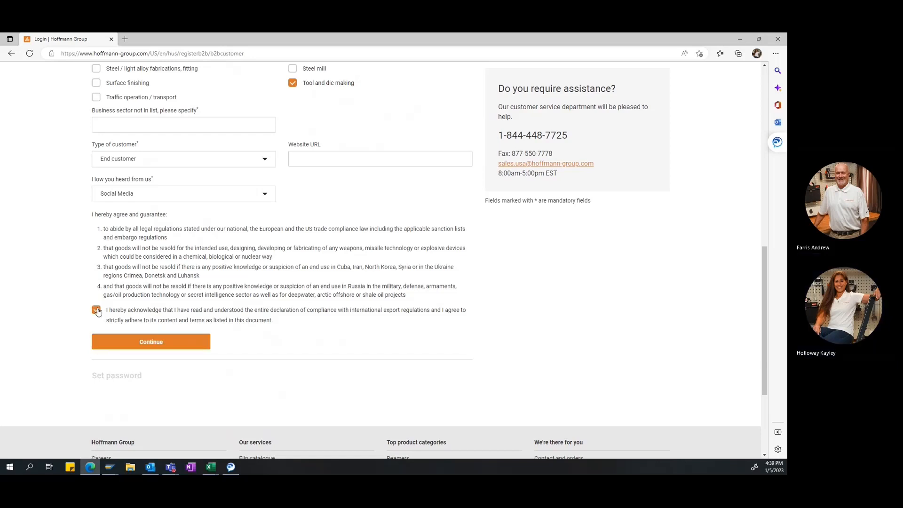
click(96, 310)
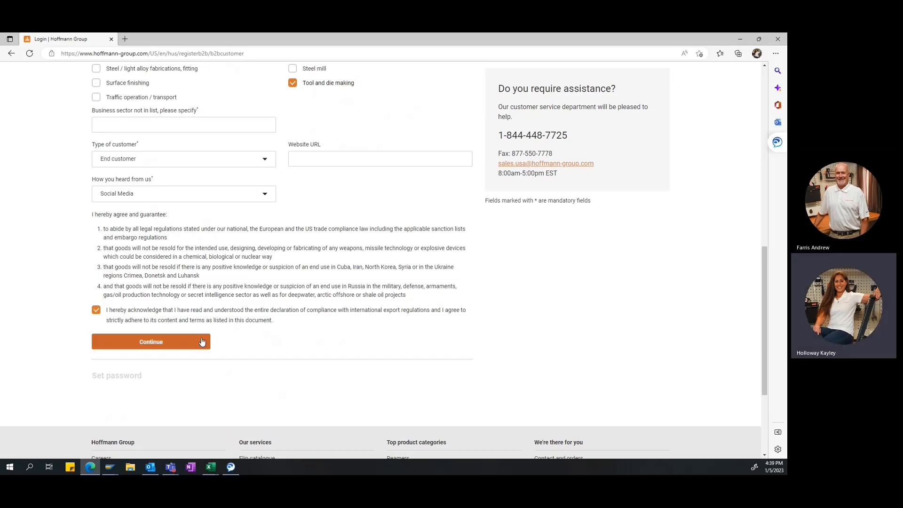
click(151, 341)
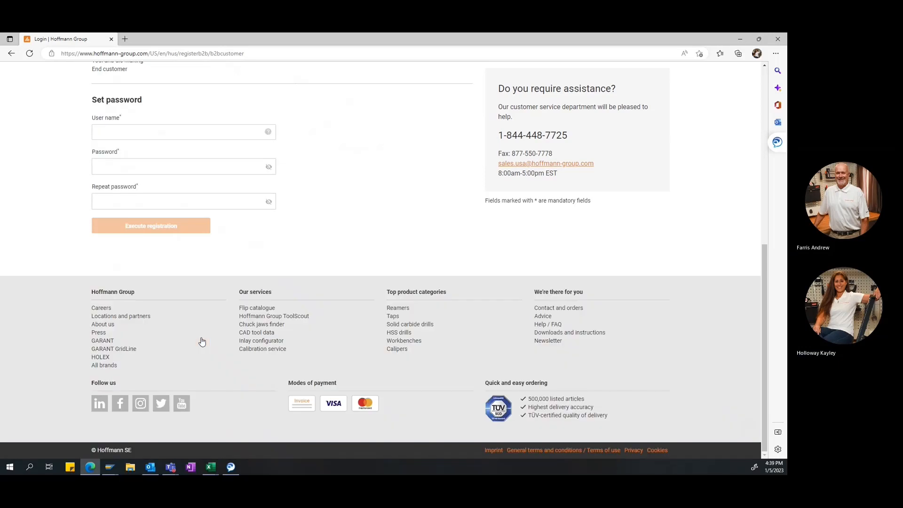
click(184, 132)
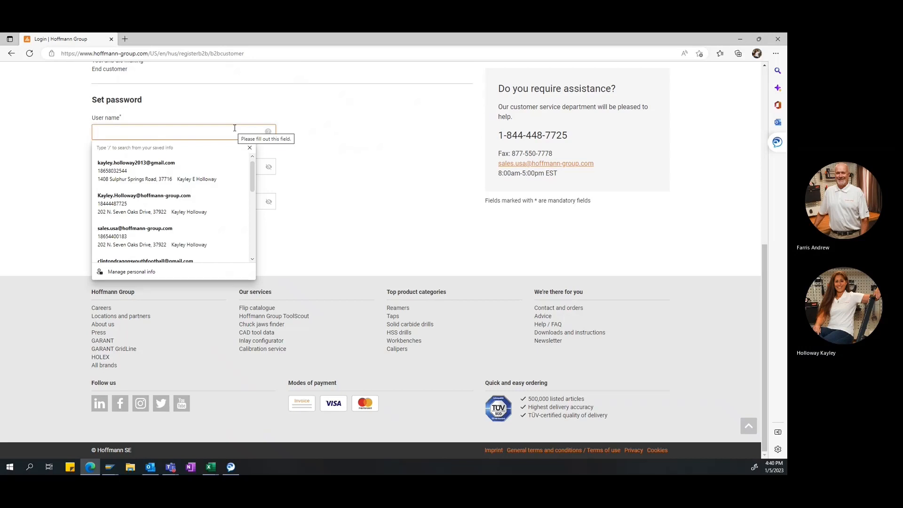
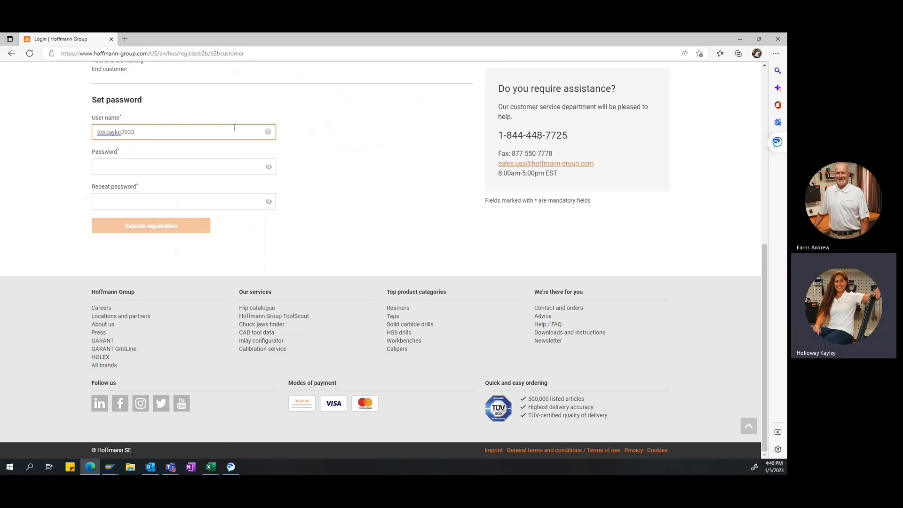
click(183, 166)
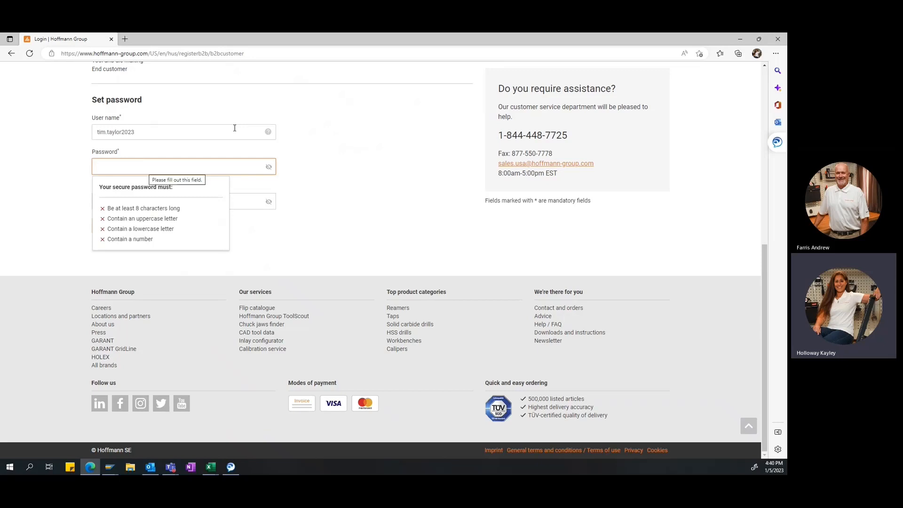
- Fill Password and Repeat password with matching entries and reveal both to compare
click(173, 166)
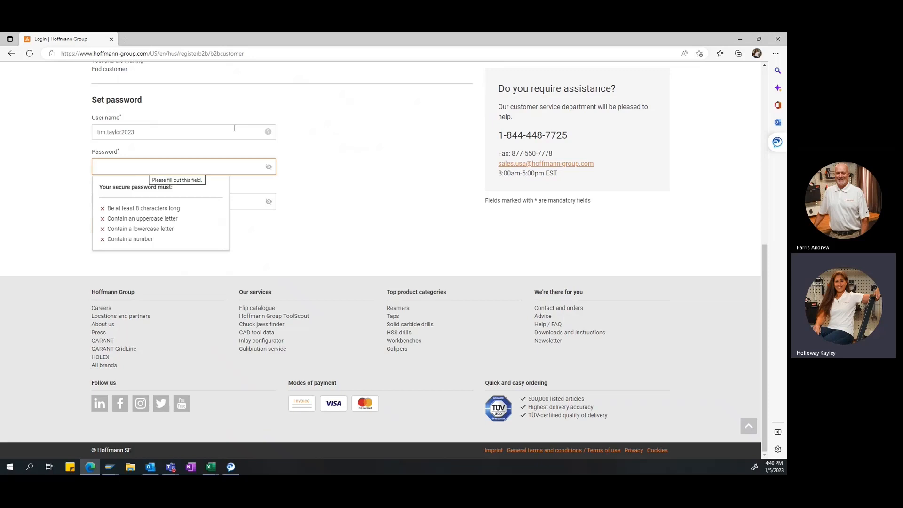
click(173, 166)
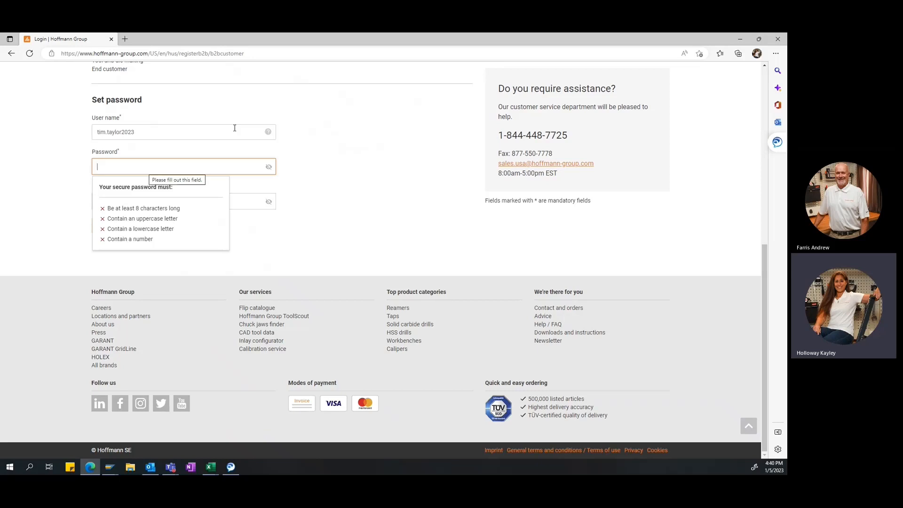
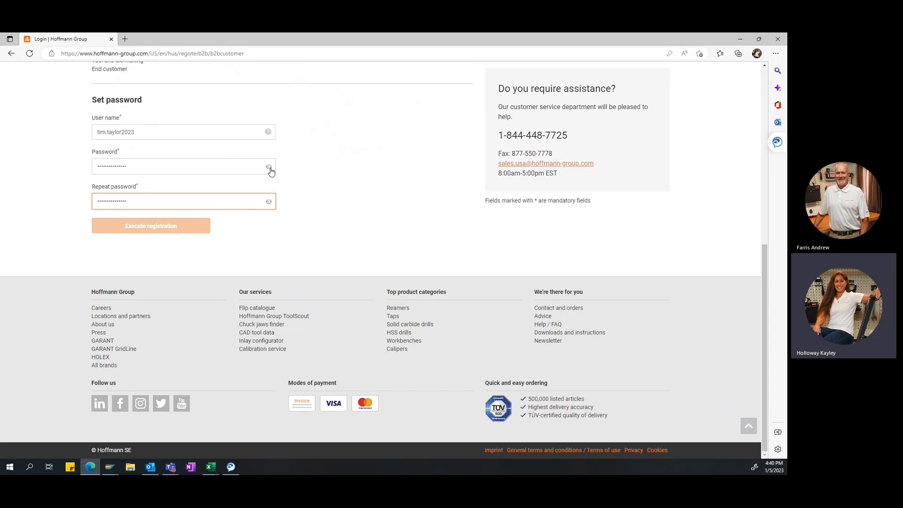
click(268, 167)
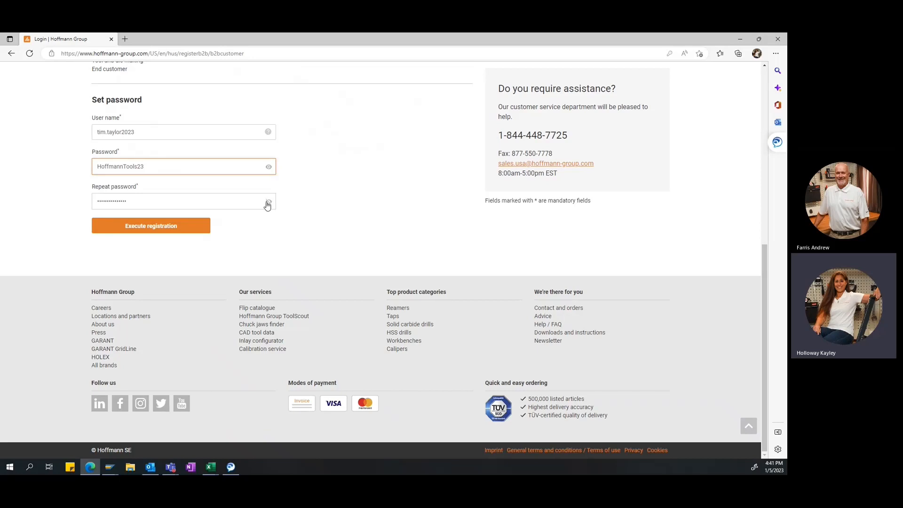
click(267, 201)
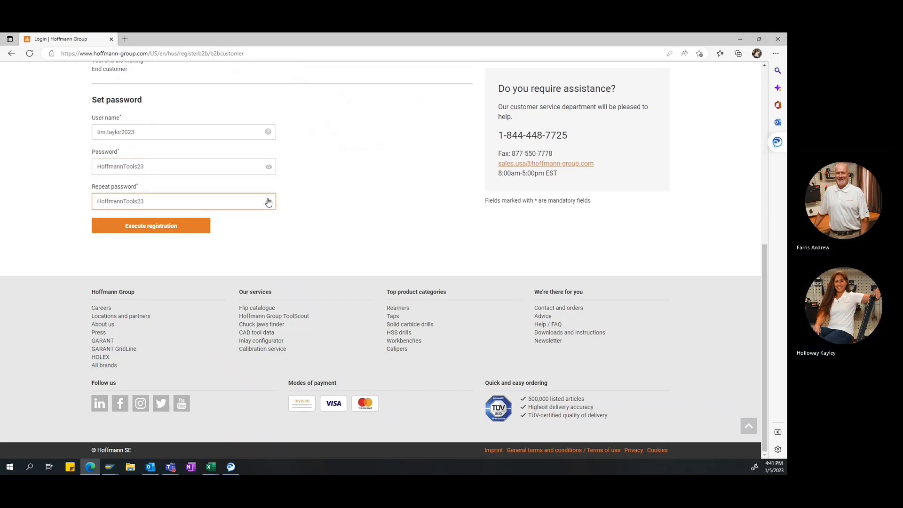
mouse_move(251, 235)
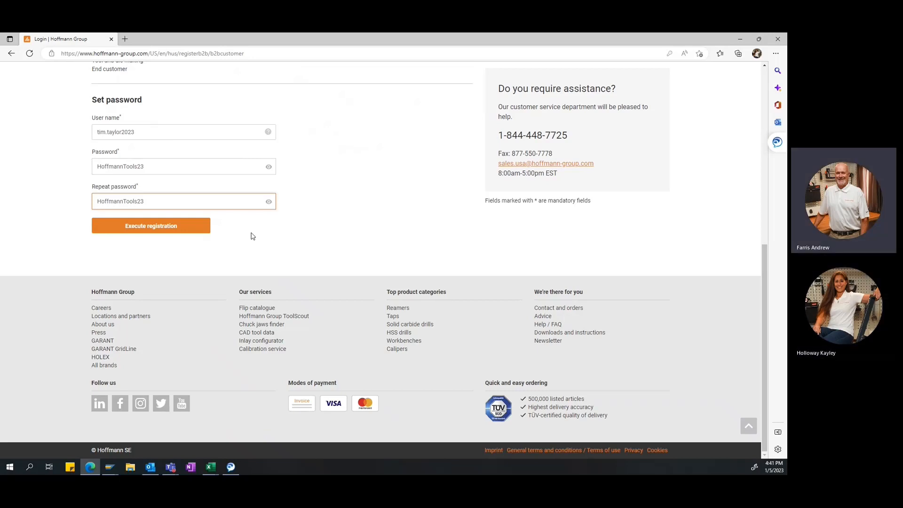
mouse_move(185, 146)
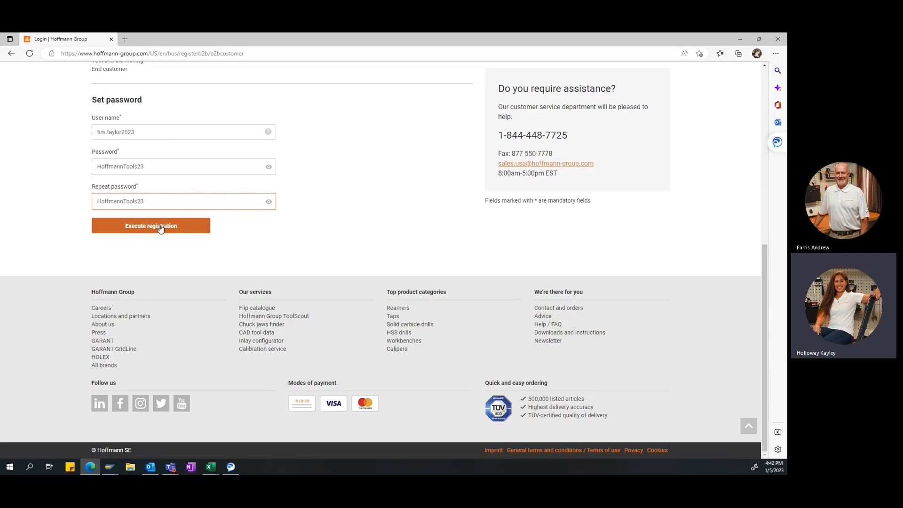
click(151, 224)
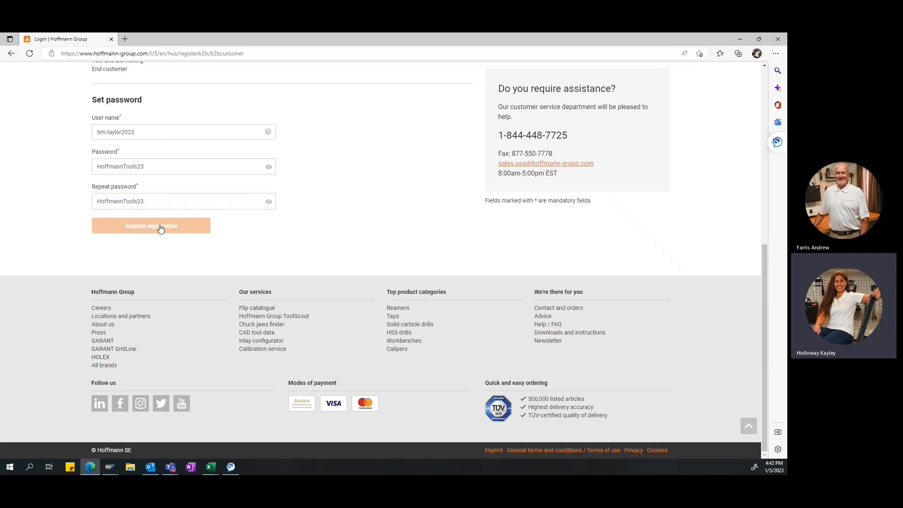
click(150, 225)
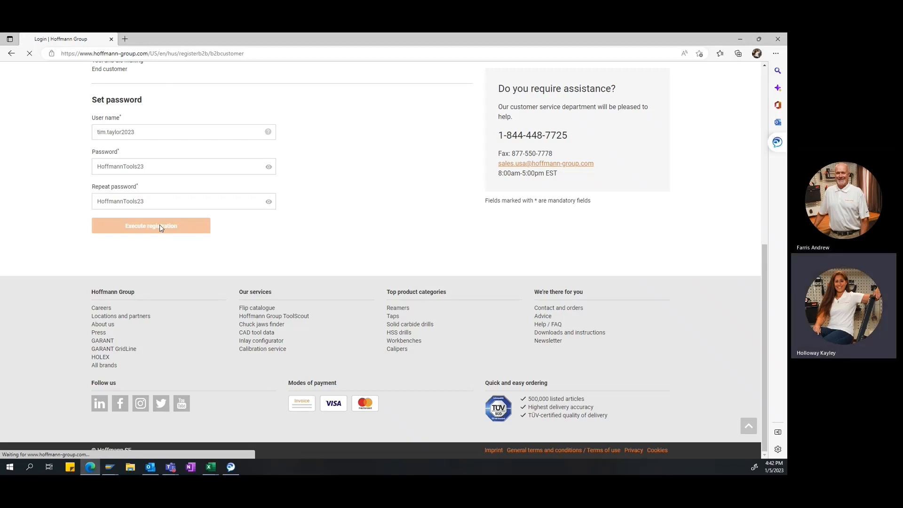
click(150, 224)
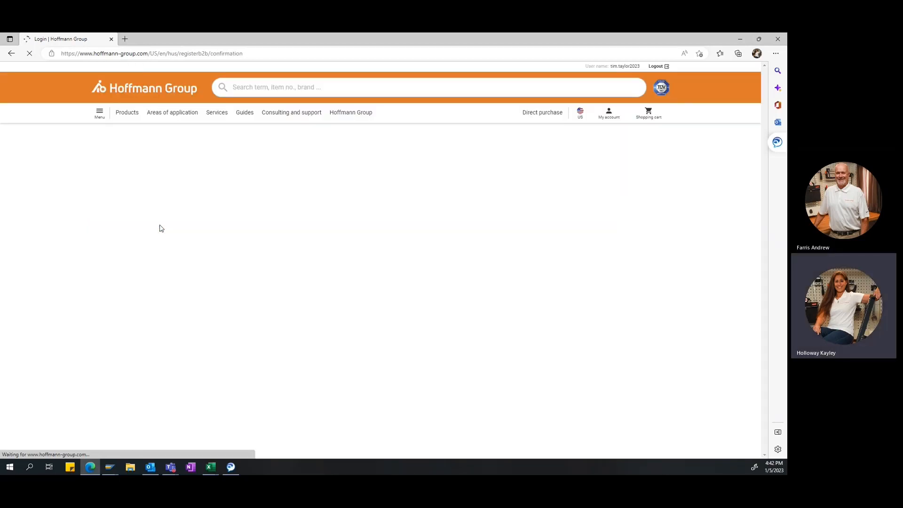